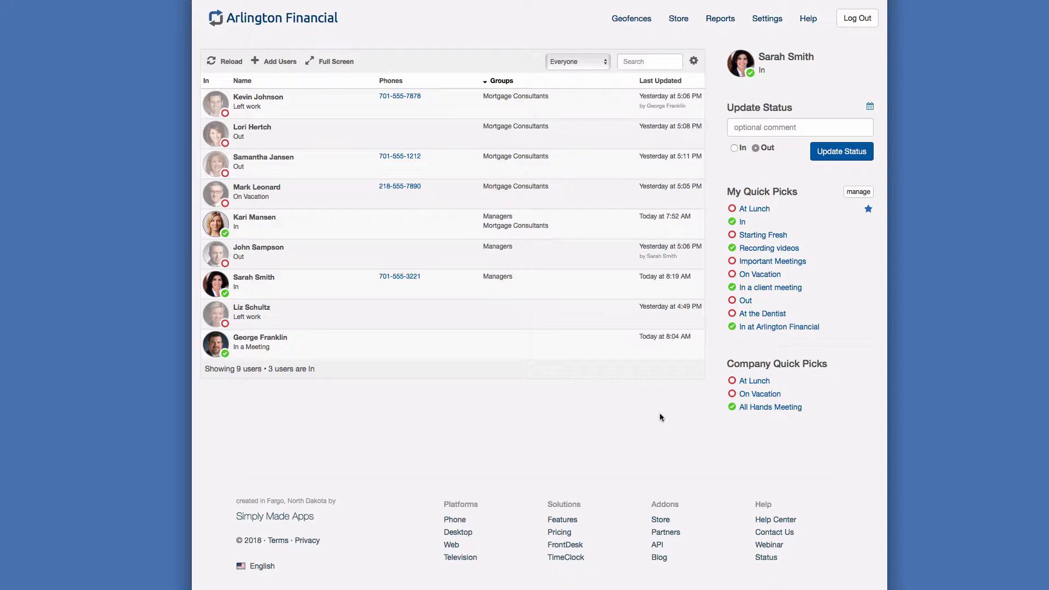
{"action": "mouse_move", "coordinate": [450, 44]}
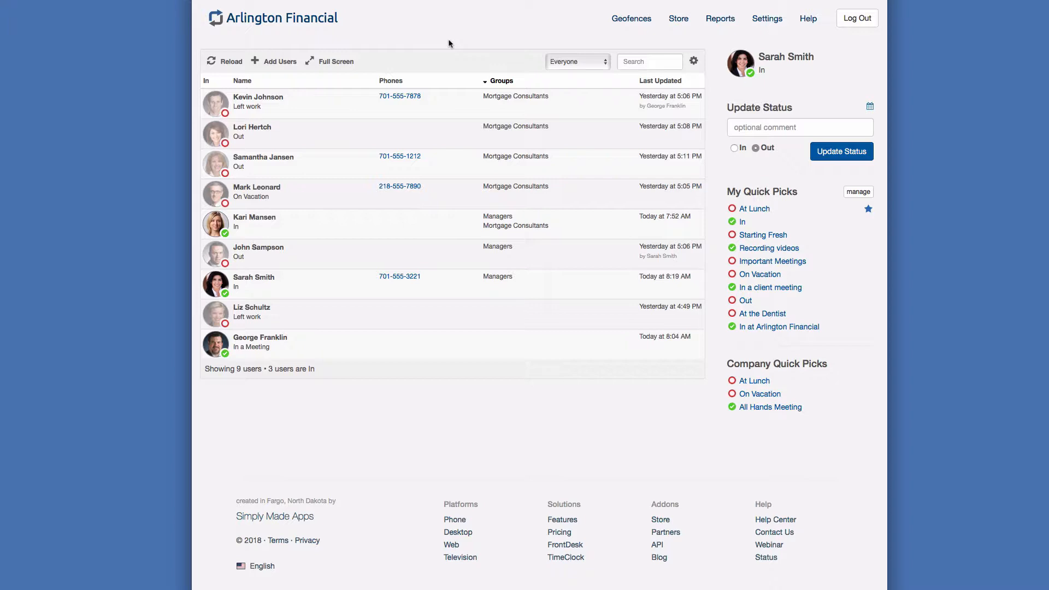
{"action": "mouse_move", "coordinate": [279, 69]}
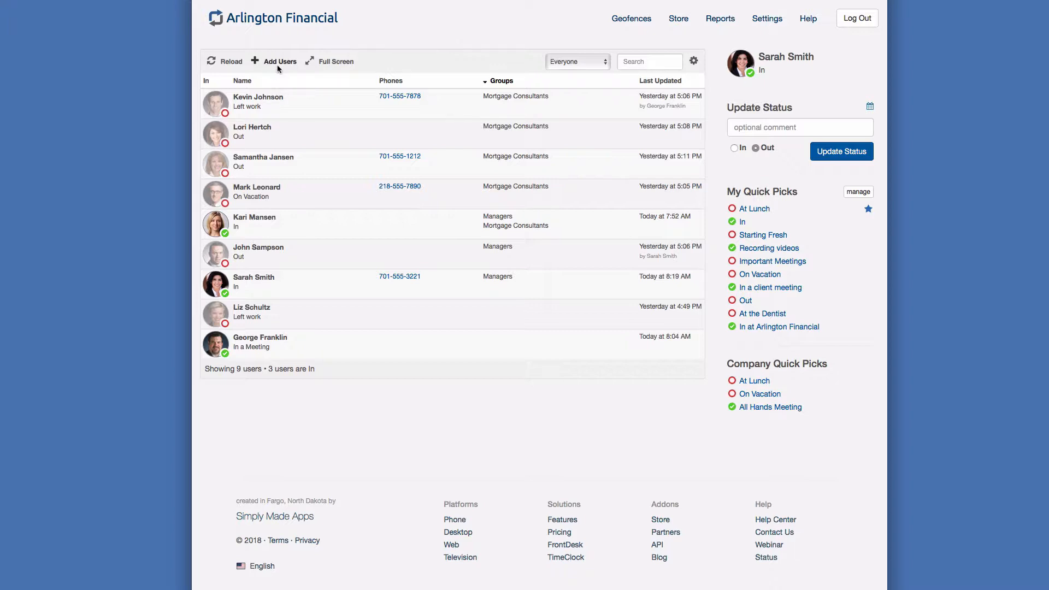
- Go to the Add Users form for Arlington Financial from the board toolbar
{"action": "left_click", "coordinate": [279, 61]}
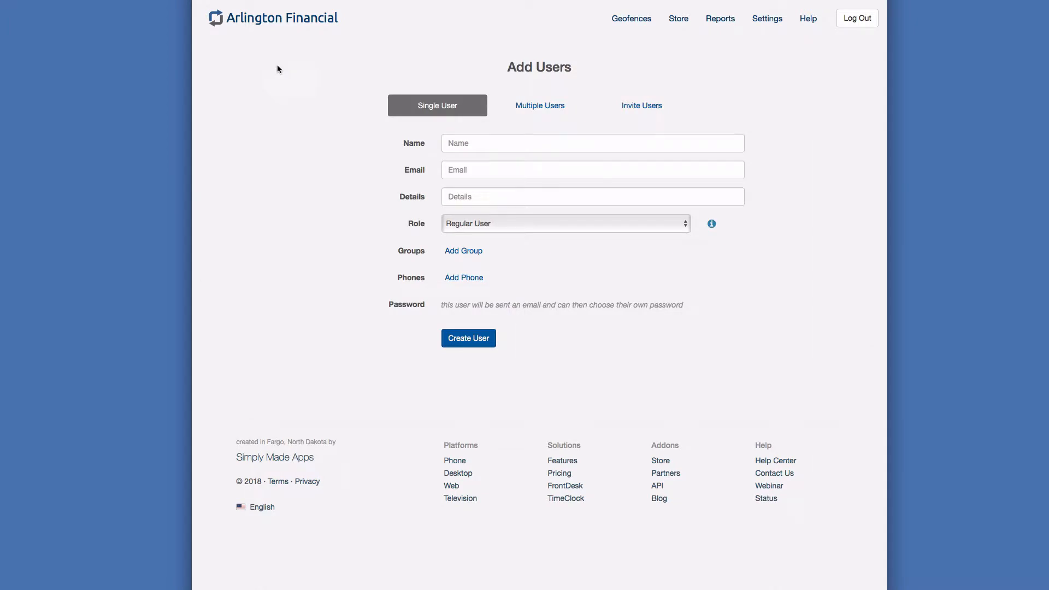
{"action": "mouse_move", "coordinate": [297, 65]}
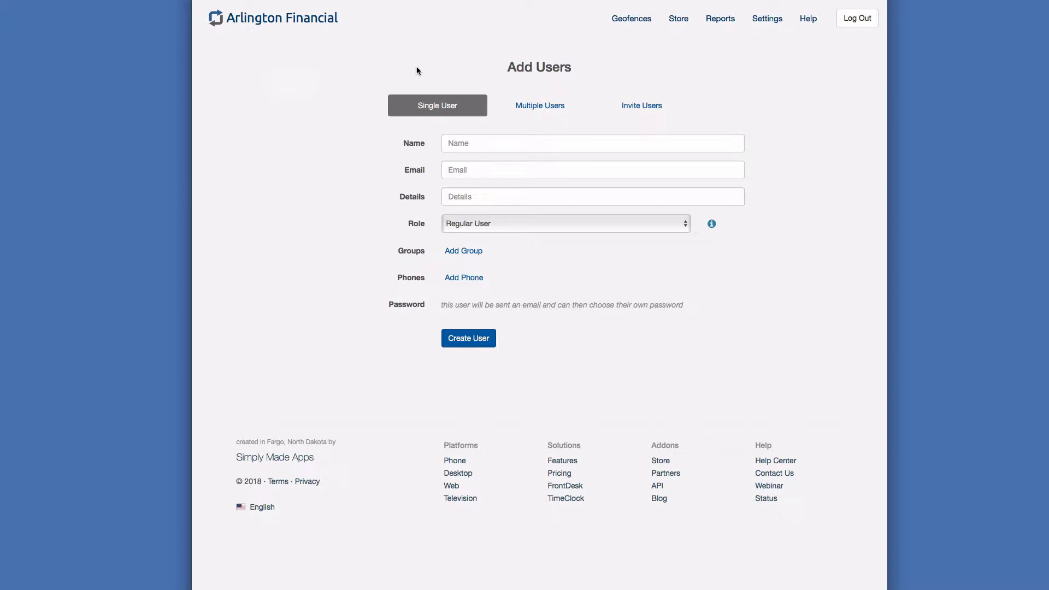
{"action": "mouse_move", "coordinate": [395, 300]}
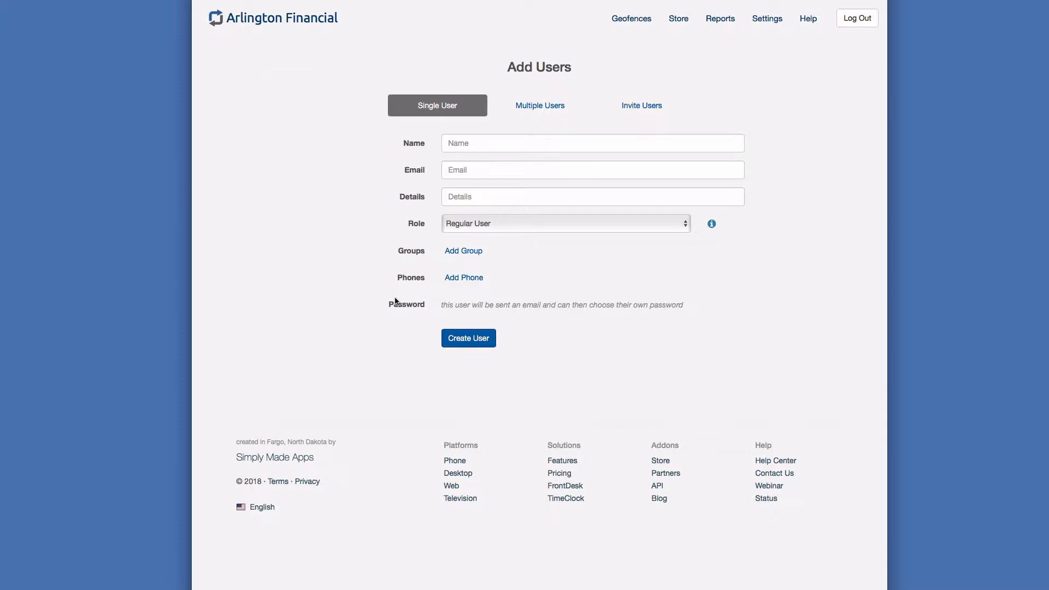
{"action": "mouse_move", "coordinate": [627, 378]}
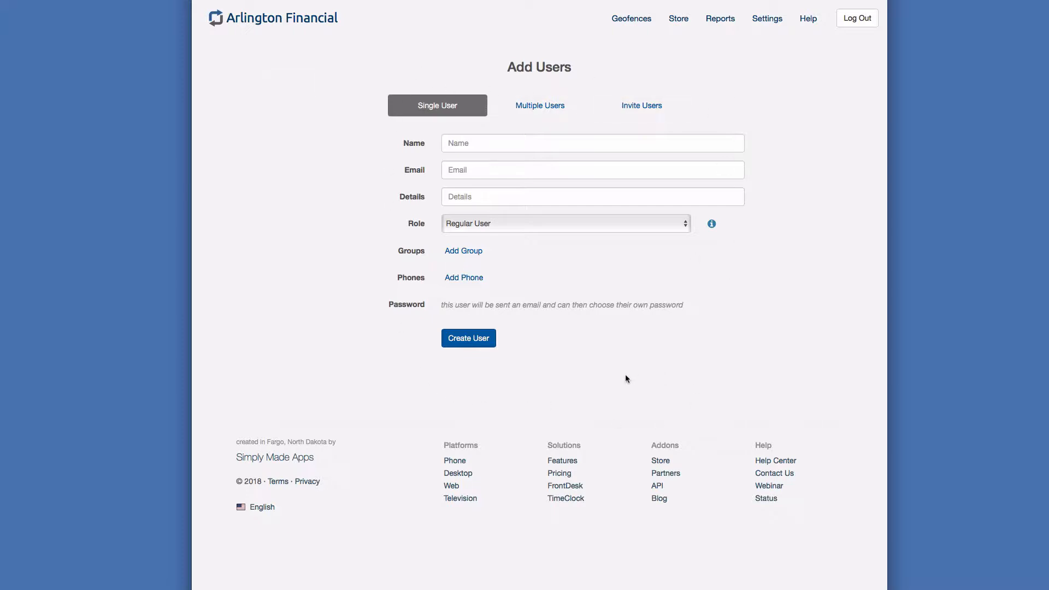
{"action": "mouse_move", "coordinate": [612, 110]}
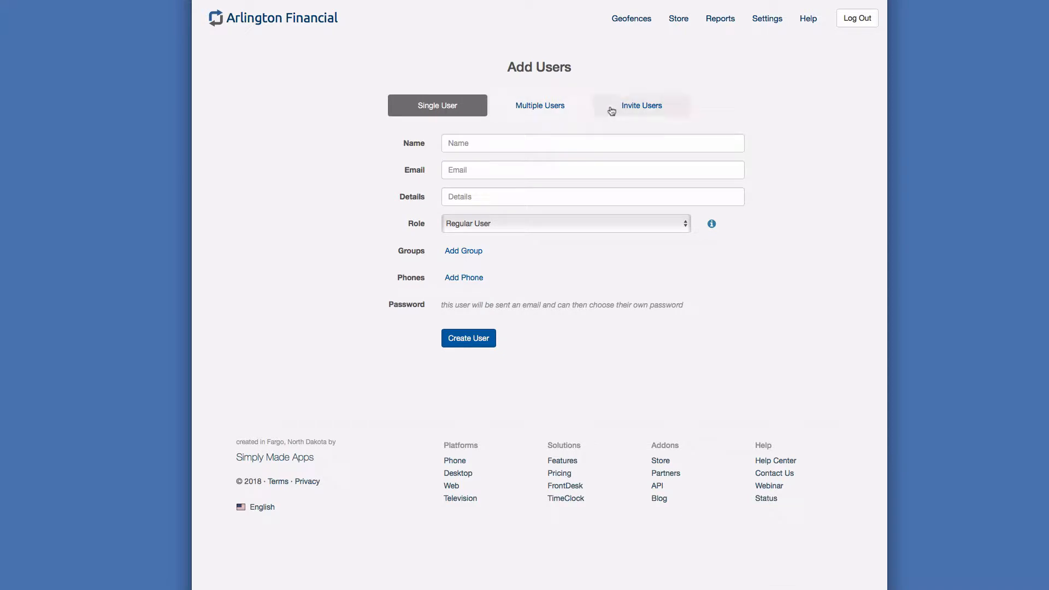
{"action": "mouse_move", "coordinate": [644, 112]}
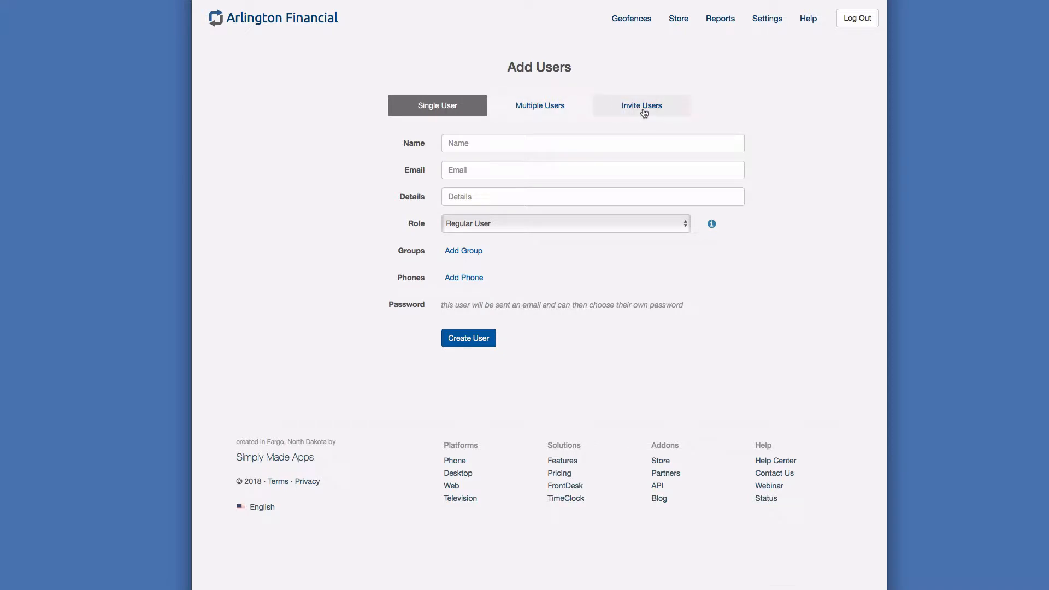
- Start a new invite link from the Invite Users tab, showing expiry, role and group settings
{"action": "left_click", "coordinate": [641, 106]}
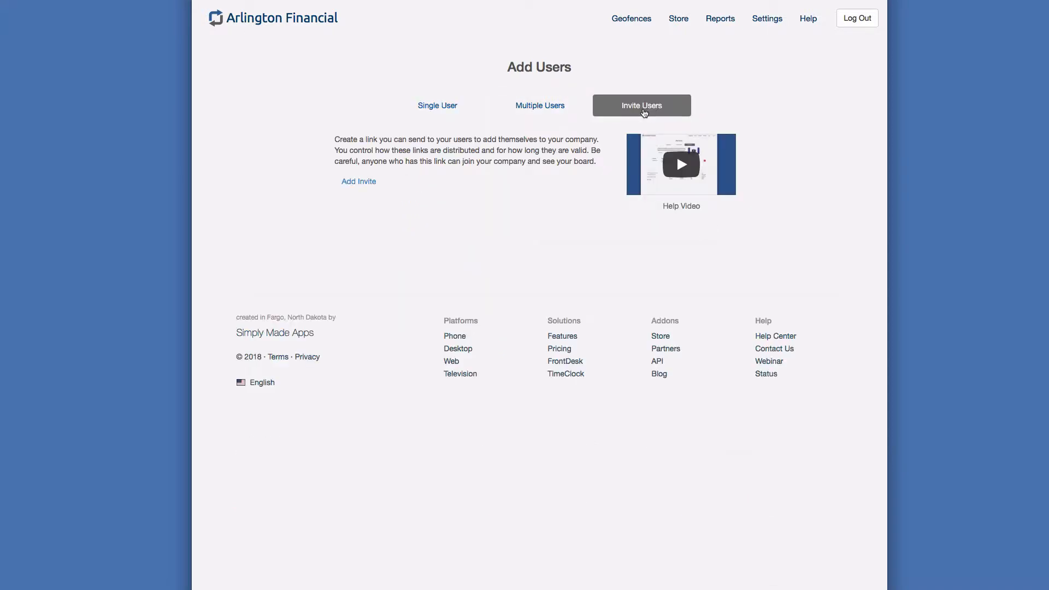
{"action": "mouse_move", "coordinate": [616, 112]}
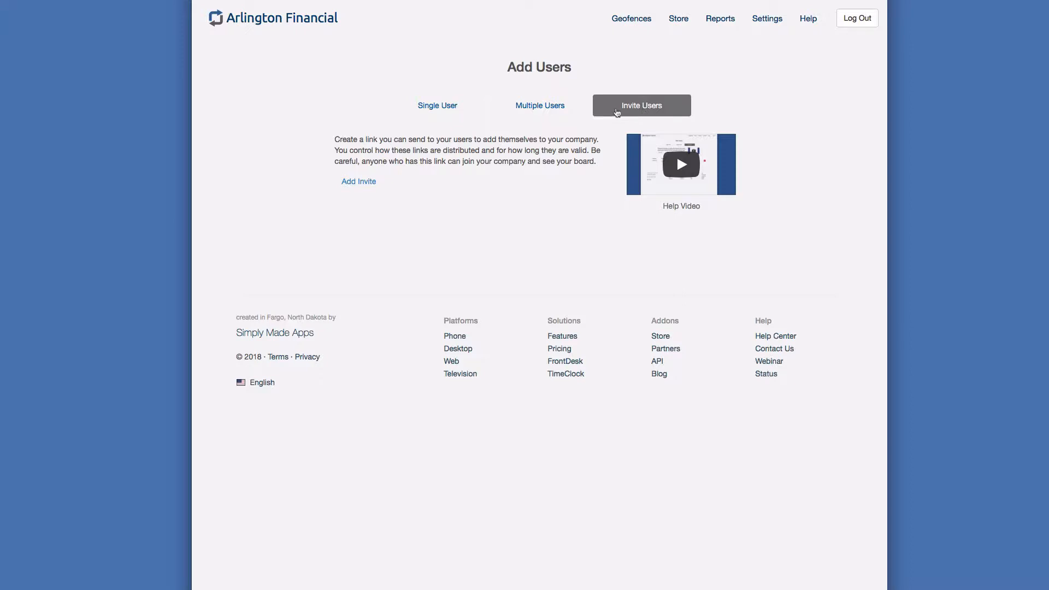
{"action": "mouse_move", "coordinate": [361, 189]}
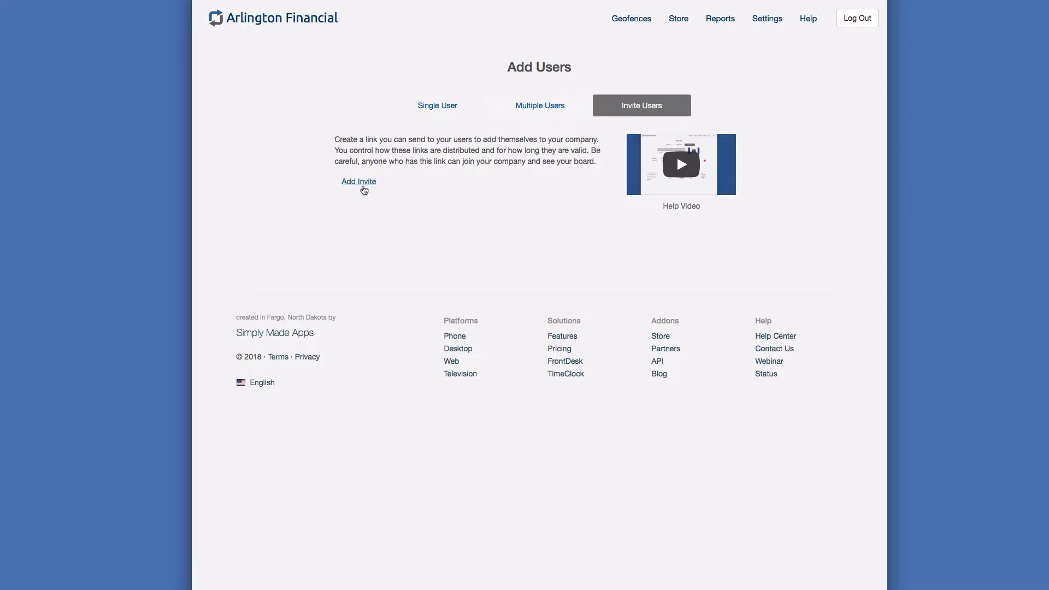
{"action": "left_click", "coordinate": [358, 181]}
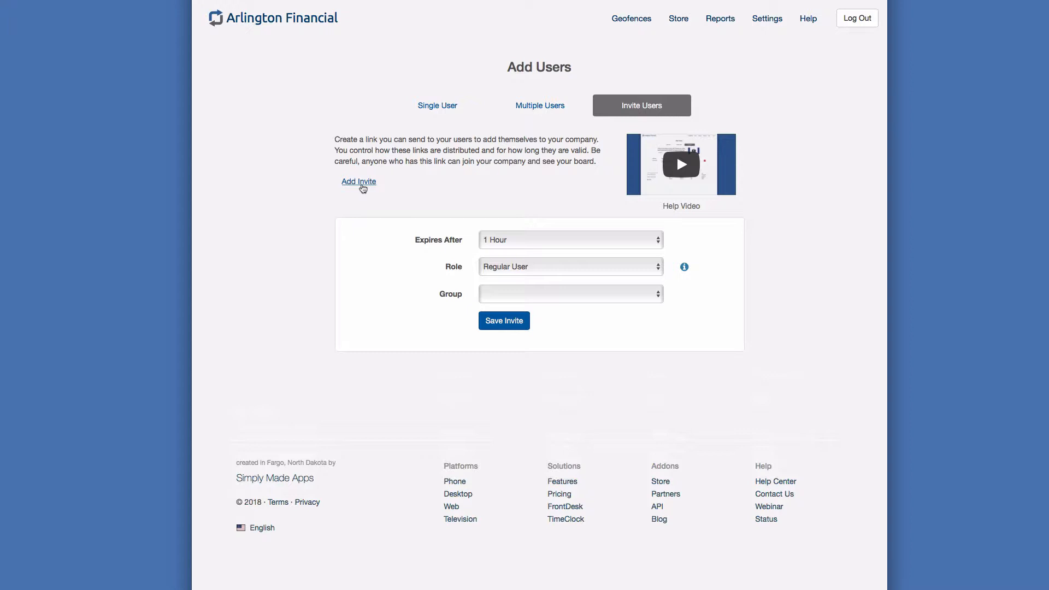
- Set the invite's Expires After value to 1 Day
{"action": "left_click", "coordinate": [570, 240]}
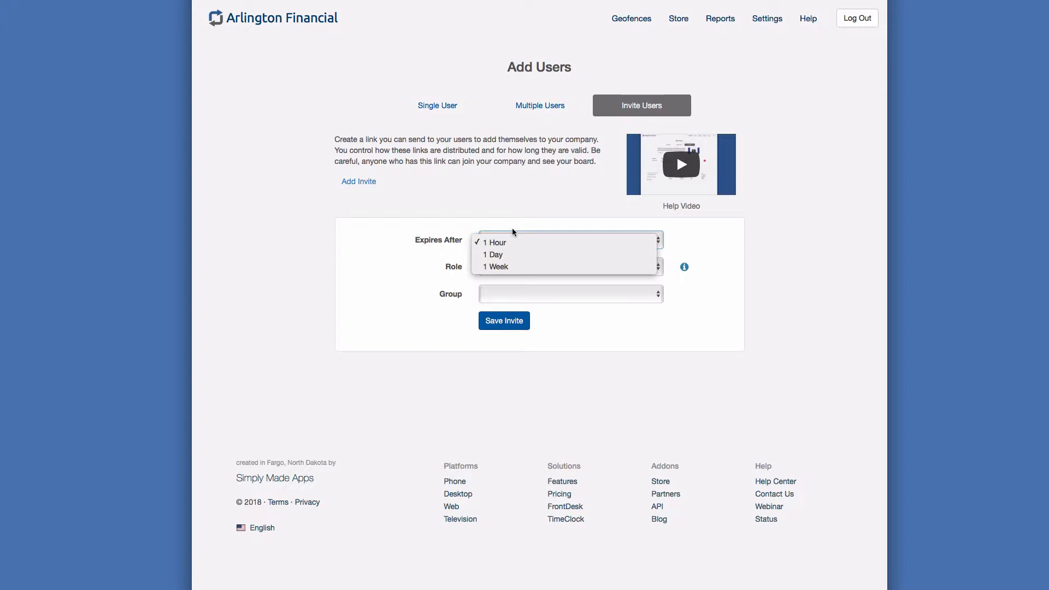
{"action": "mouse_move", "coordinate": [509, 247]}
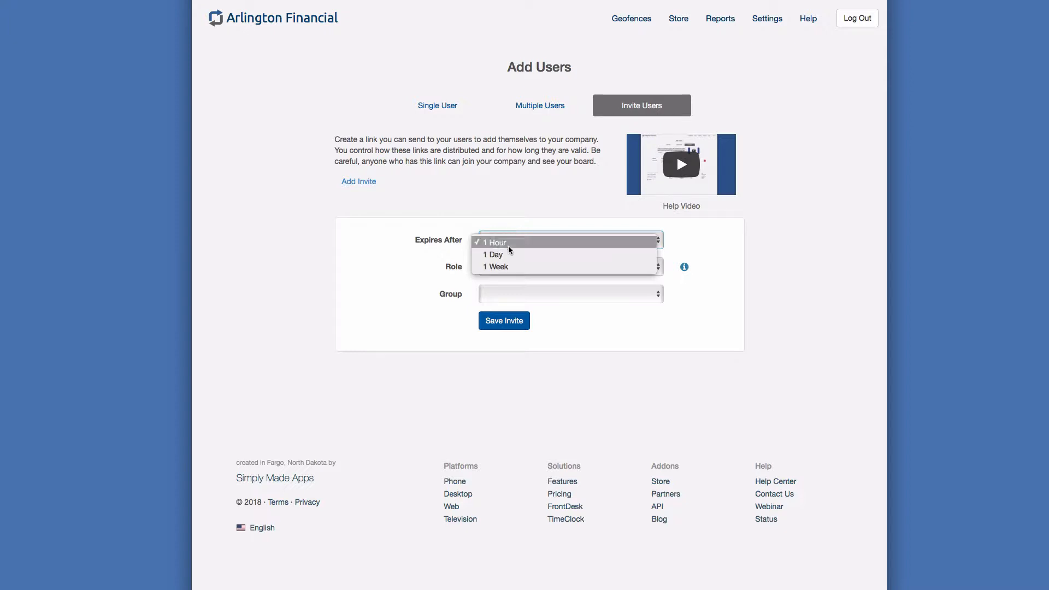
{"action": "left_click", "coordinate": [492, 255]}
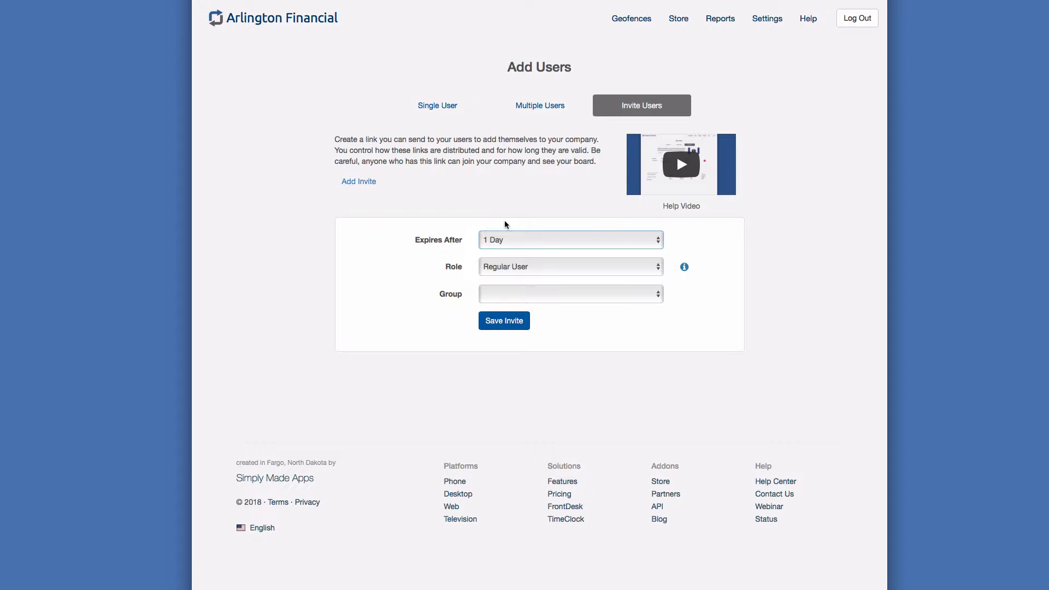
{"action": "mouse_move", "coordinate": [509, 271]}
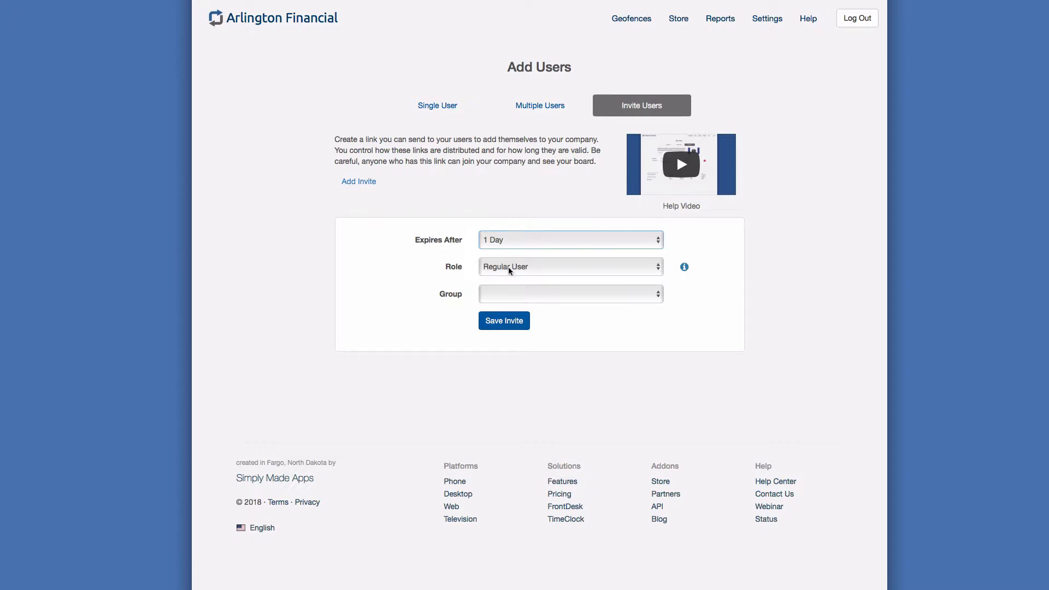
{"action": "left_click", "coordinate": [570, 267]}
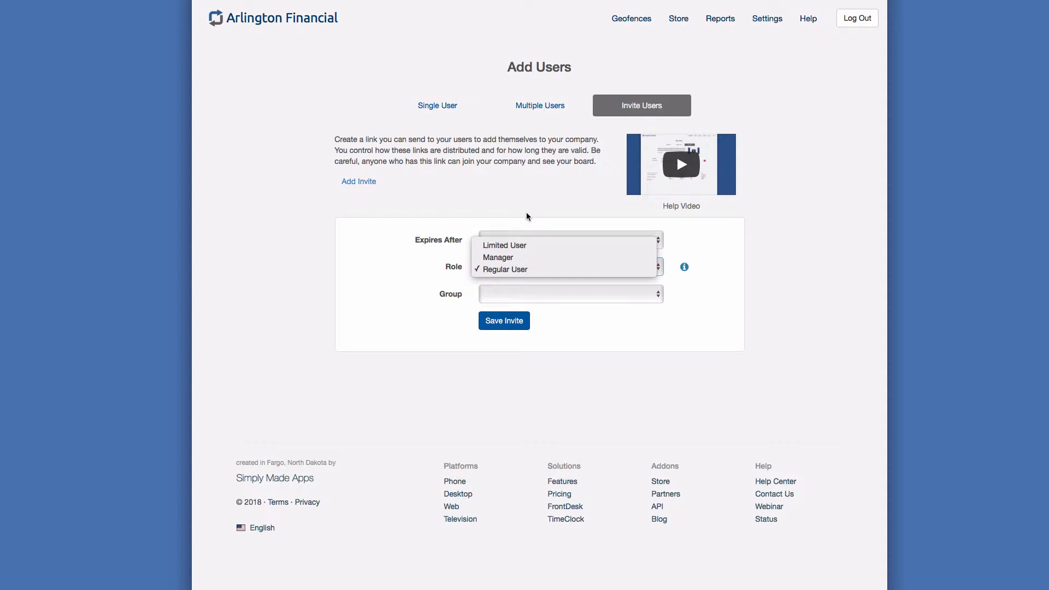
{"action": "left_click", "coordinate": [504, 269]}
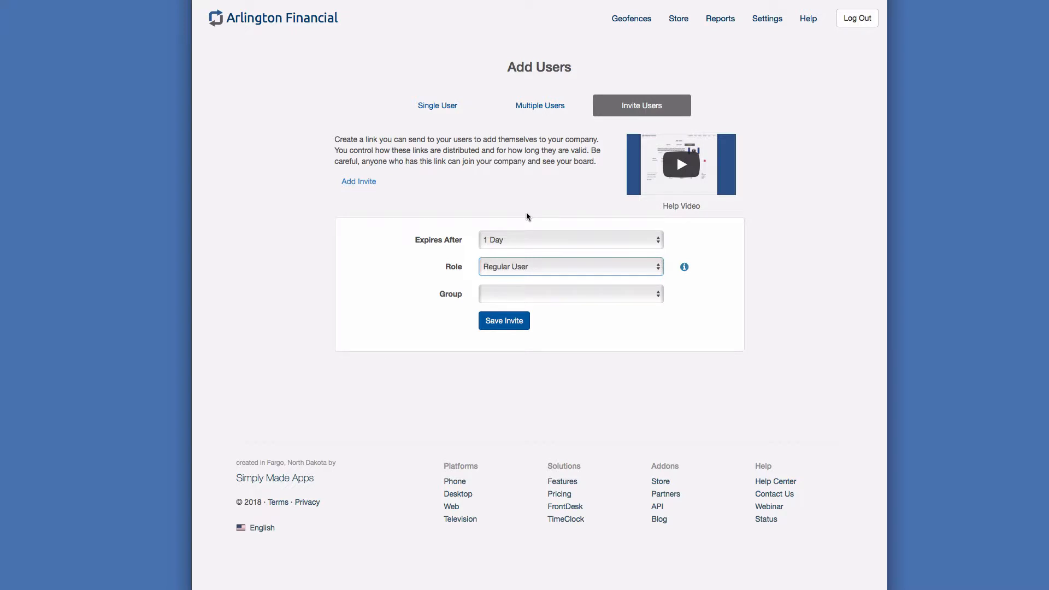
{"action": "left_click", "coordinate": [570, 267]}
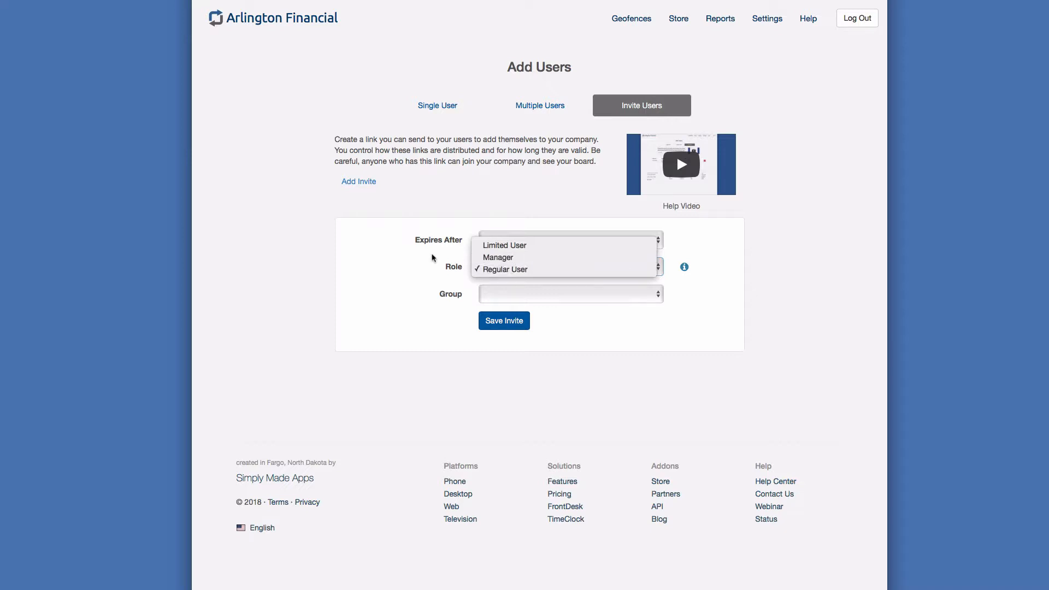
{"action": "left_click", "coordinate": [505, 269]}
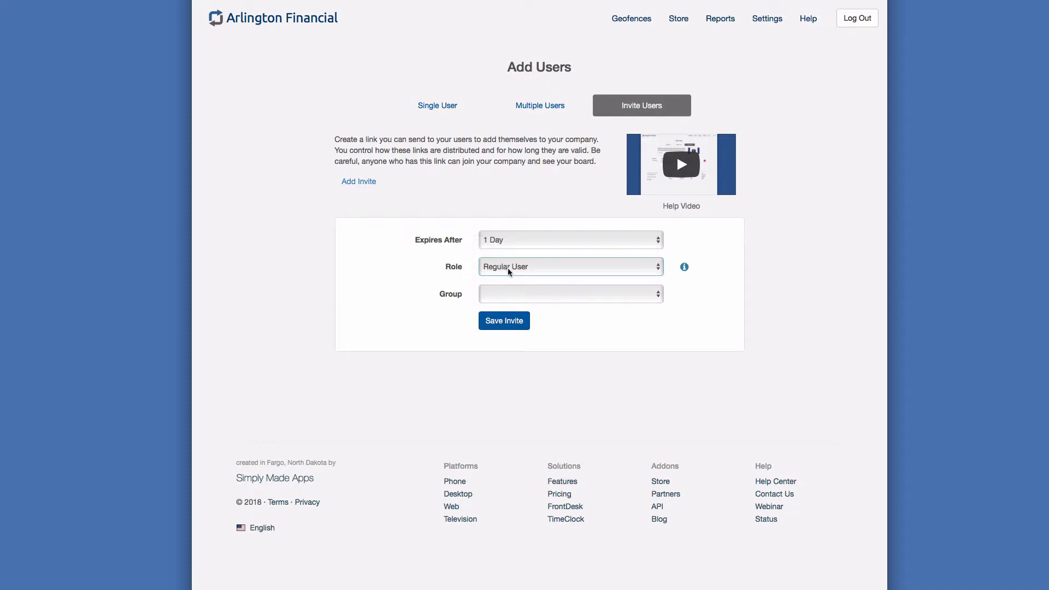
{"action": "left_click", "coordinate": [570, 267]}
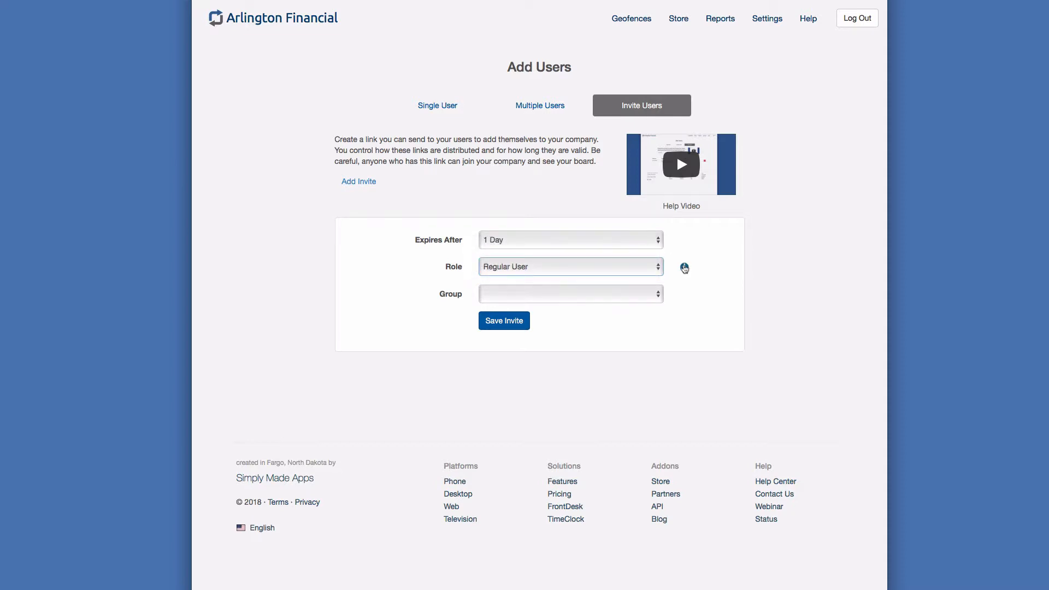
- Review role permissions and set the invite's role to Limited User
{"action": "left_click", "coordinate": [684, 267]}
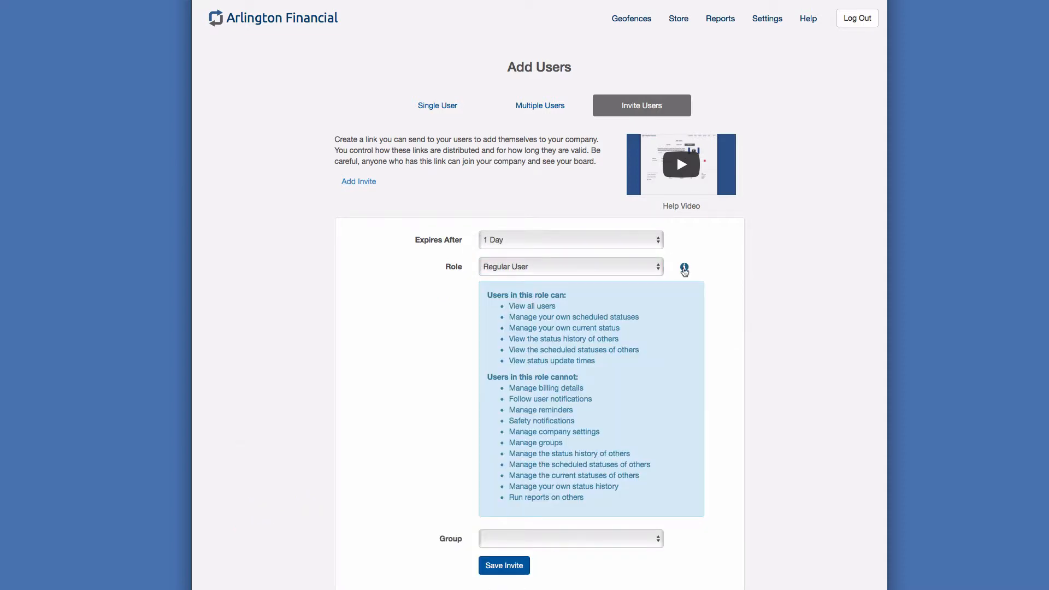
{"action": "mouse_move", "coordinate": [515, 294]}
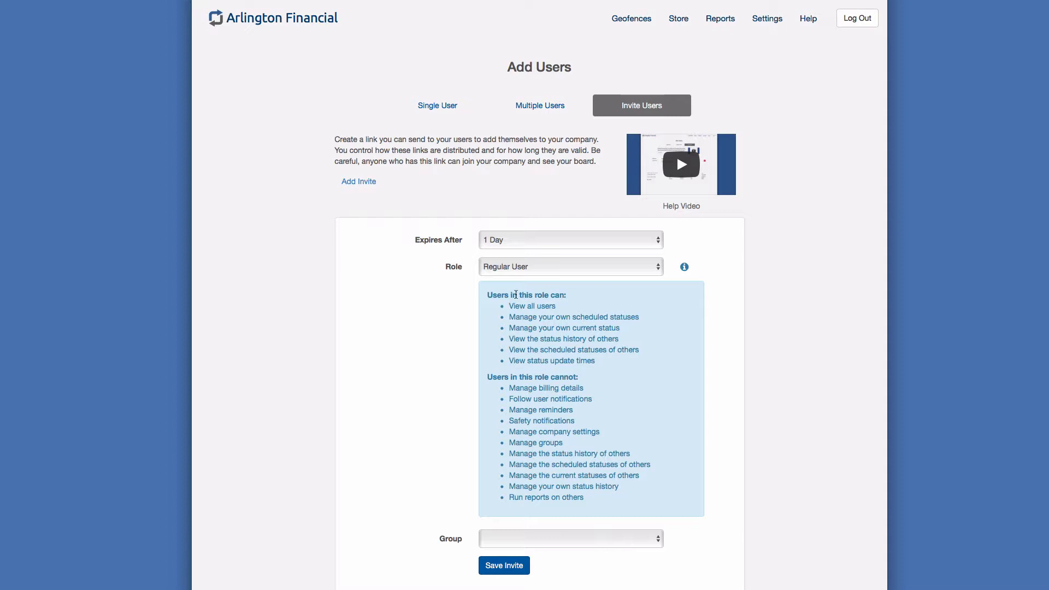
{"action": "mouse_move", "coordinate": [525, 267]}
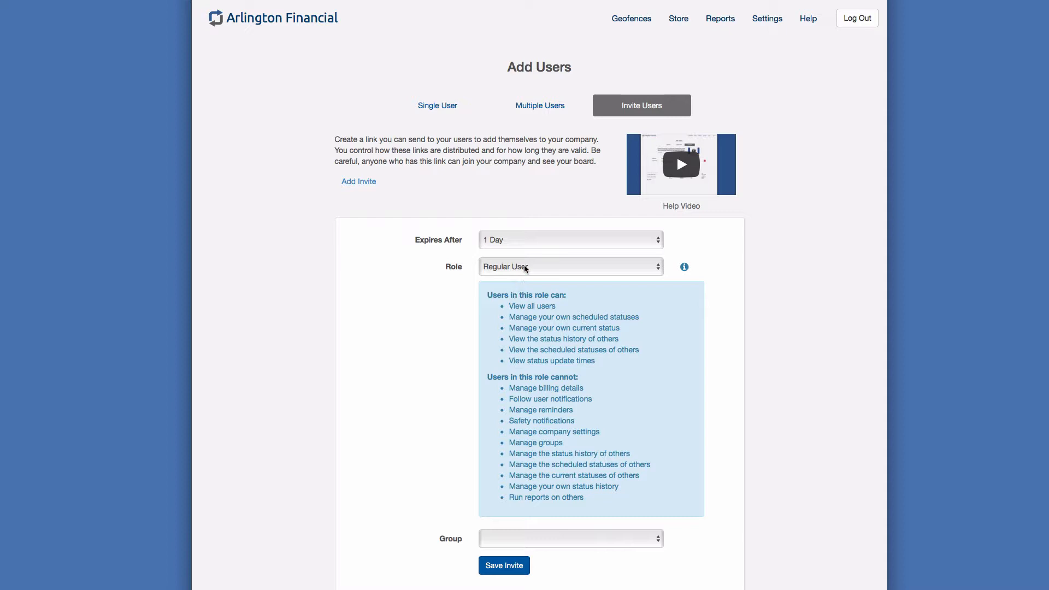
{"action": "left_click", "coordinate": [570, 266]}
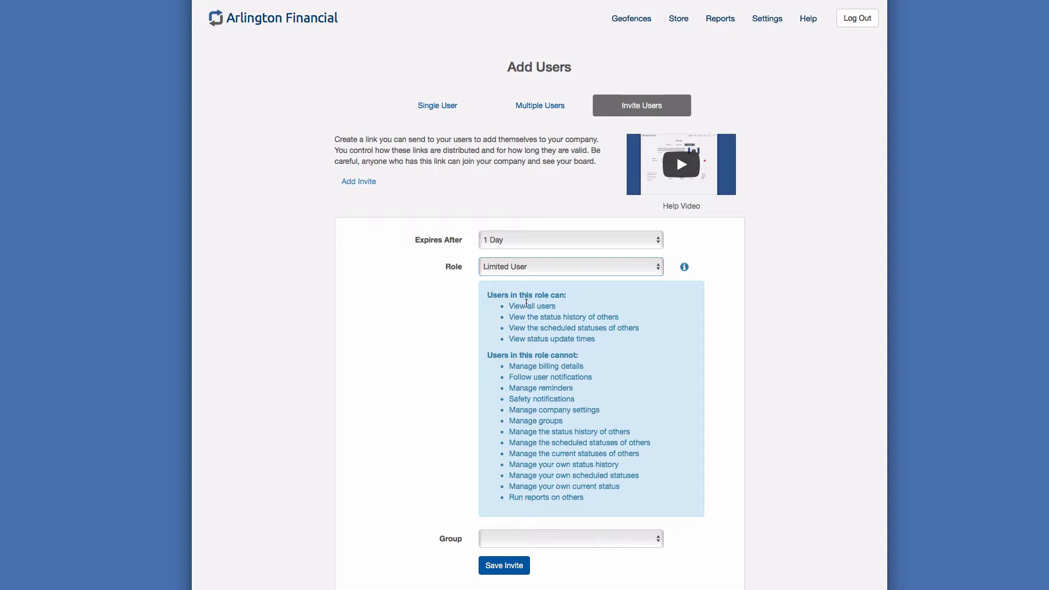
{"action": "mouse_move", "coordinate": [684, 270]}
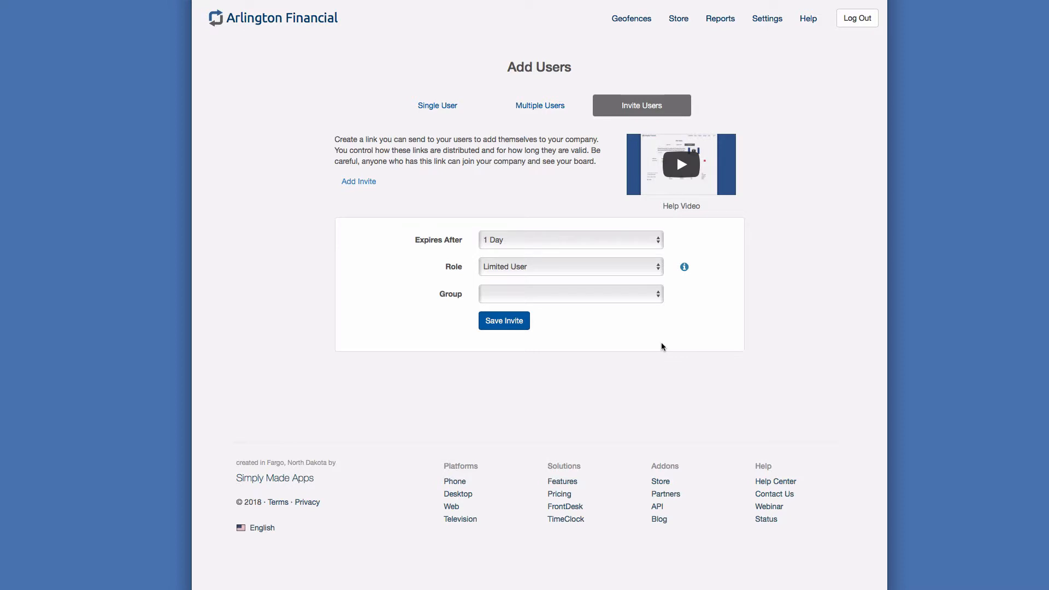
{"action": "mouse_move", "coordinate": [635, 297]}
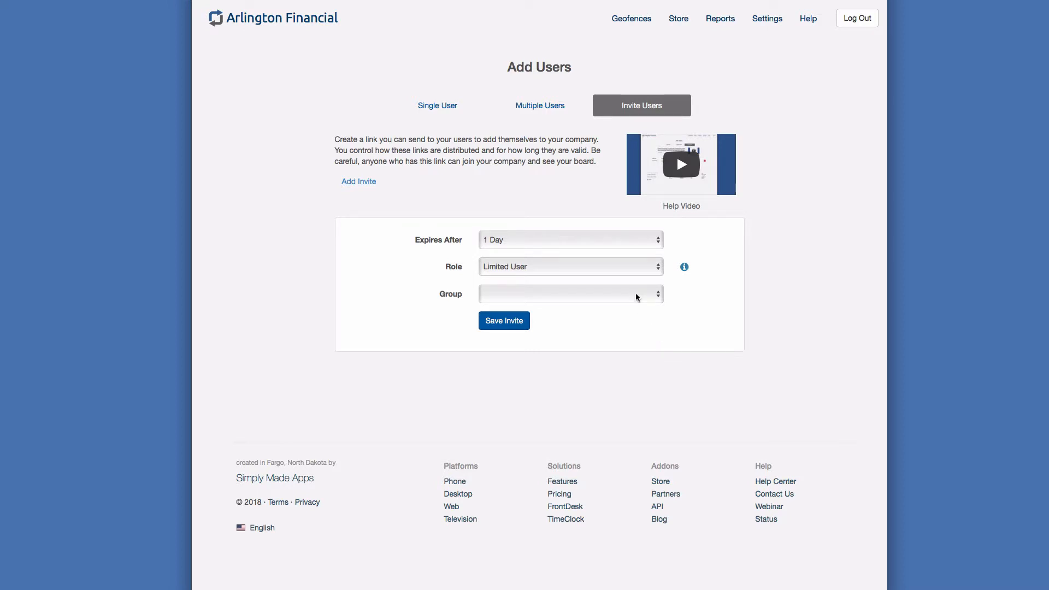
- Set the invite's group to Mortgage Consultants and save the one-day Limited User invite
{"action": "left_click", "coordinate": [570, 294]}
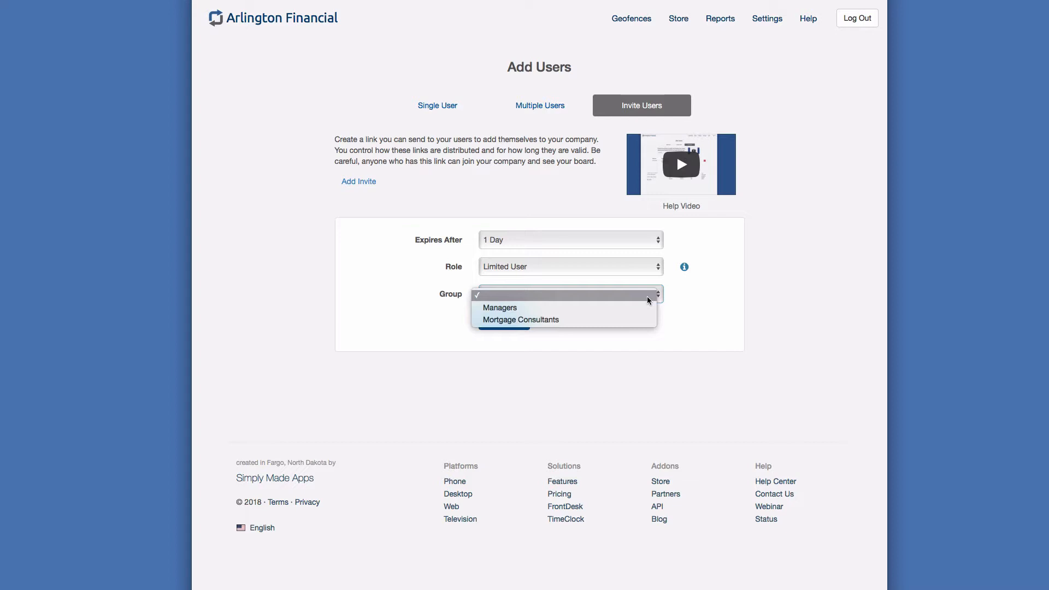
{"action": "left_click", "coordinate": [520, 319]}
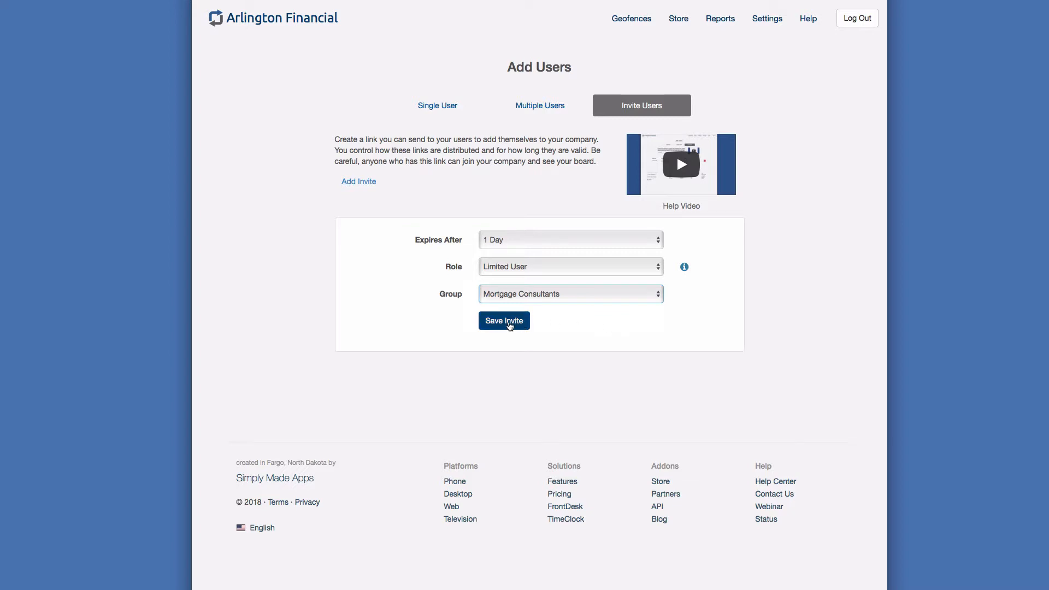
{"action": "left_click", "coordinate": [503, 321]}
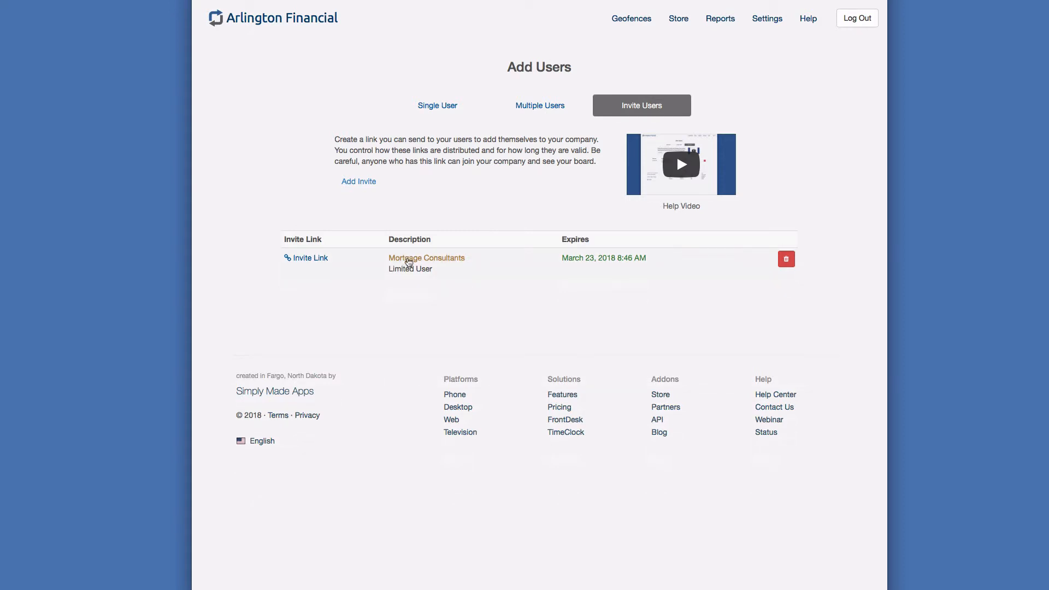
{"action": "mouse_move", "coordinate": [415, 281]}
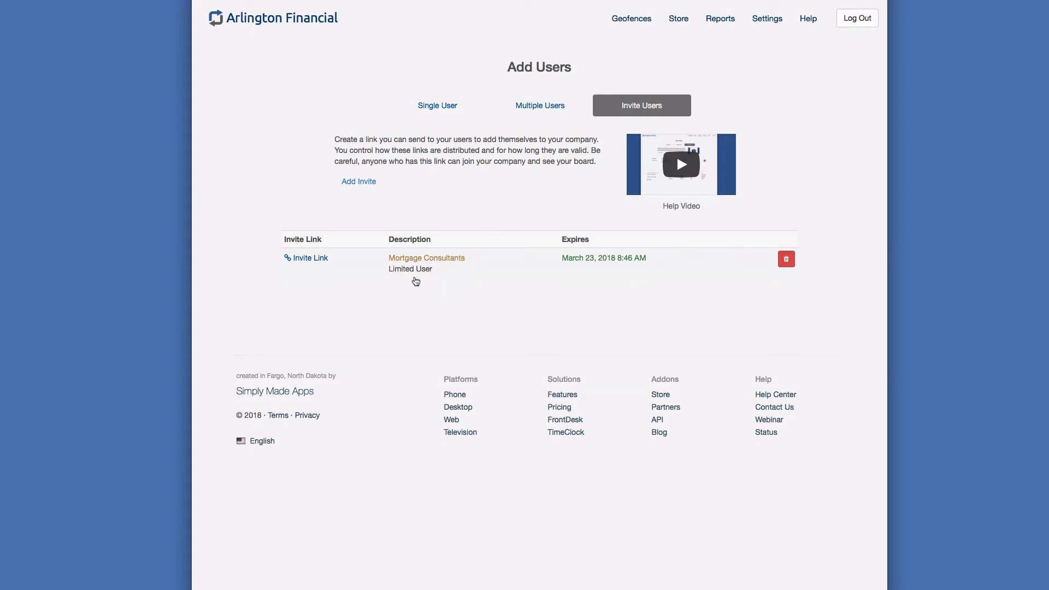
{"action": "mouse_move", "coordinate": [577, 263]}
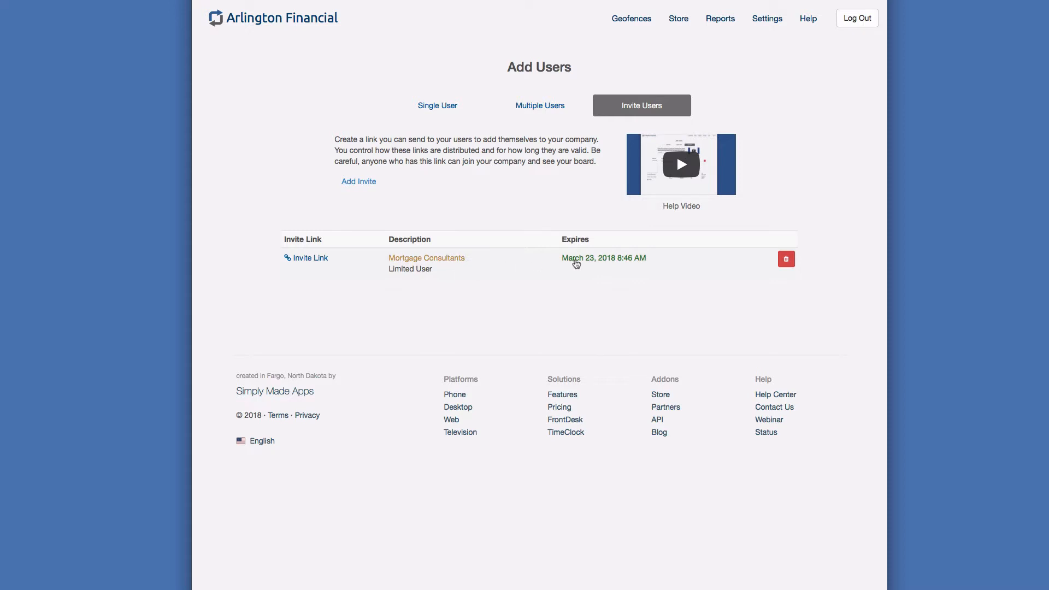
{"action": "mouse_move", "coordinate": [554, 280]}
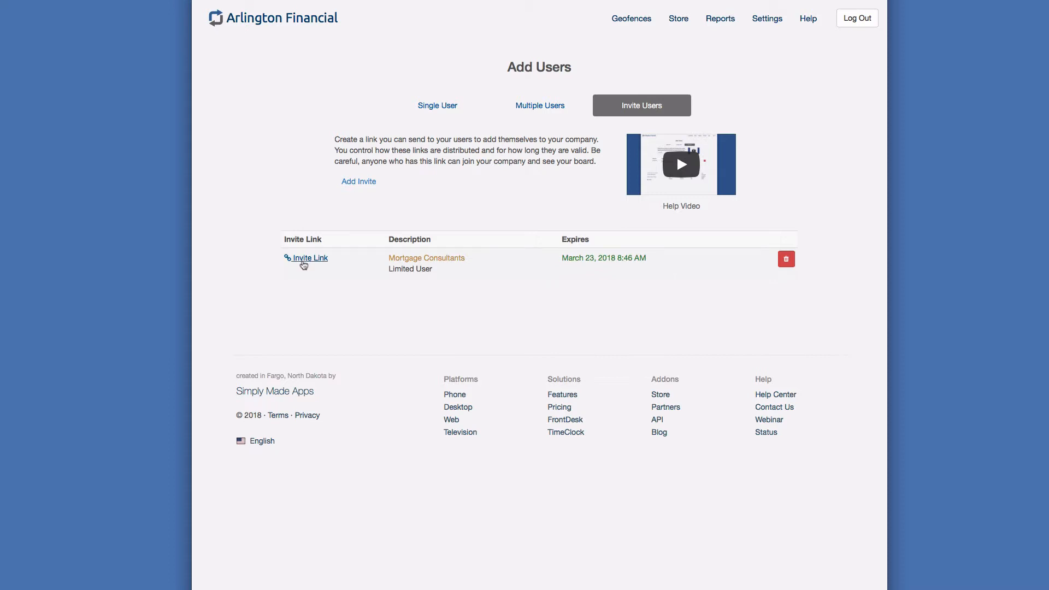
{"action": "left_click", "coordinate": [310, 258]}
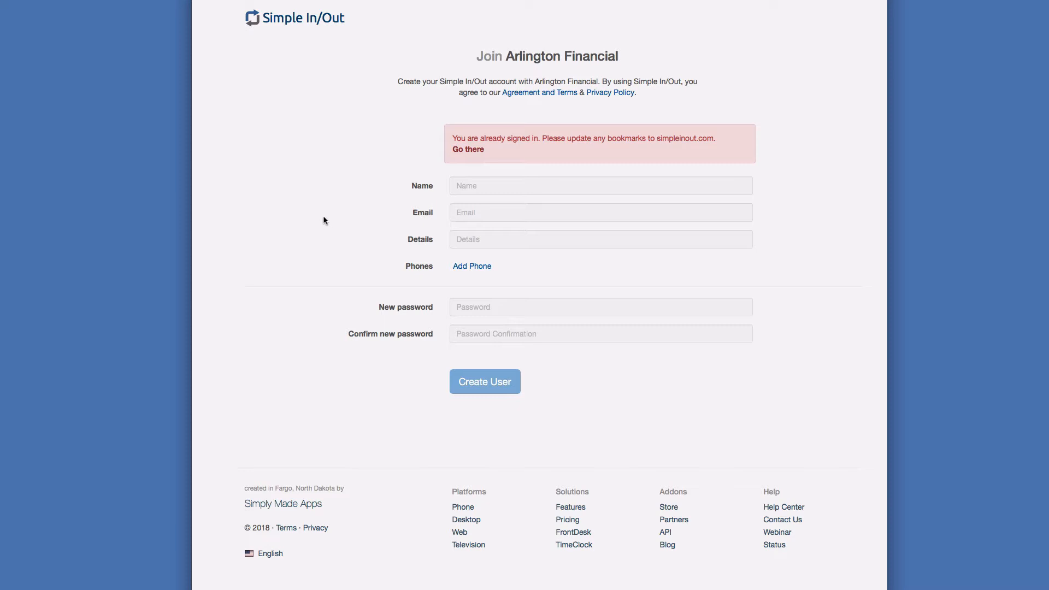
{"action": "mouse_move", "coordinate": [488, 184]}
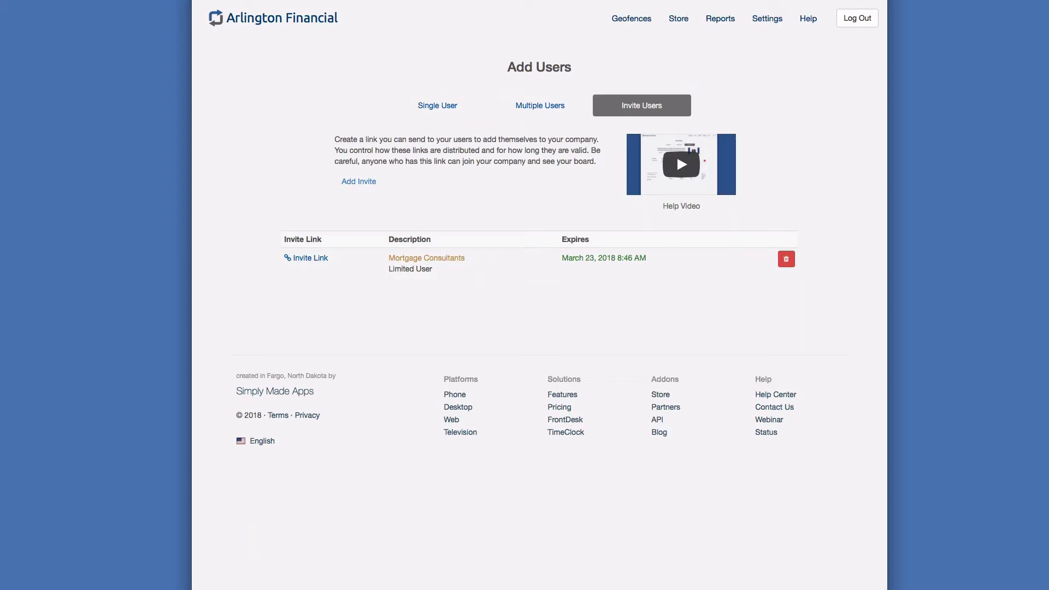
- Load the invite link in a signed-out session to show the Join Arlington Financial form
{"action": "left_click", "coordinate": [856, 18]}
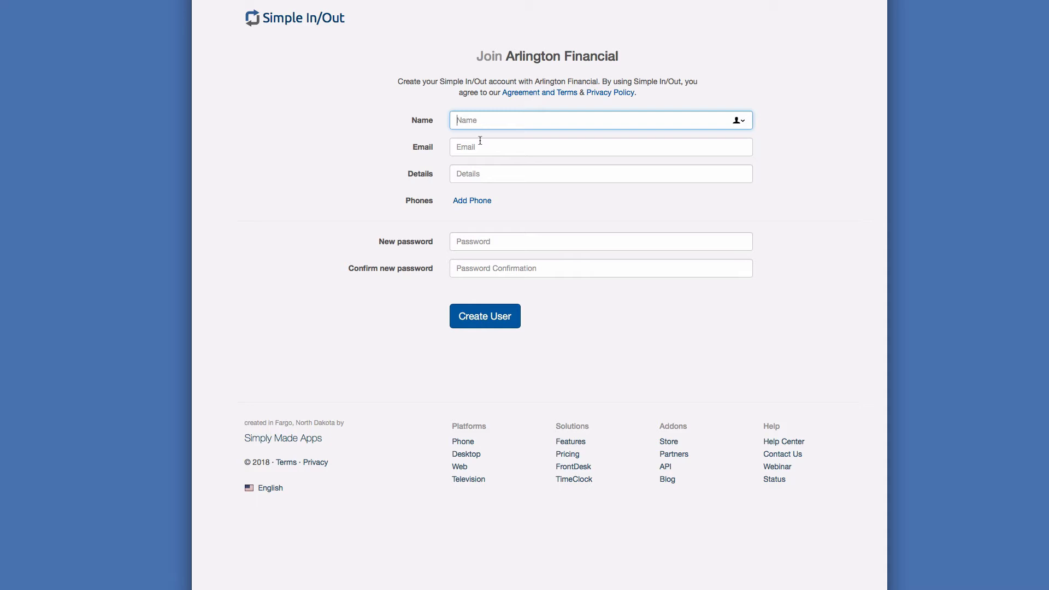
- Enter name Bojack Horseman, his arlingtonfinancial email, details Consultant and a password
{"action": "type", "text": "Bojack Ho"}
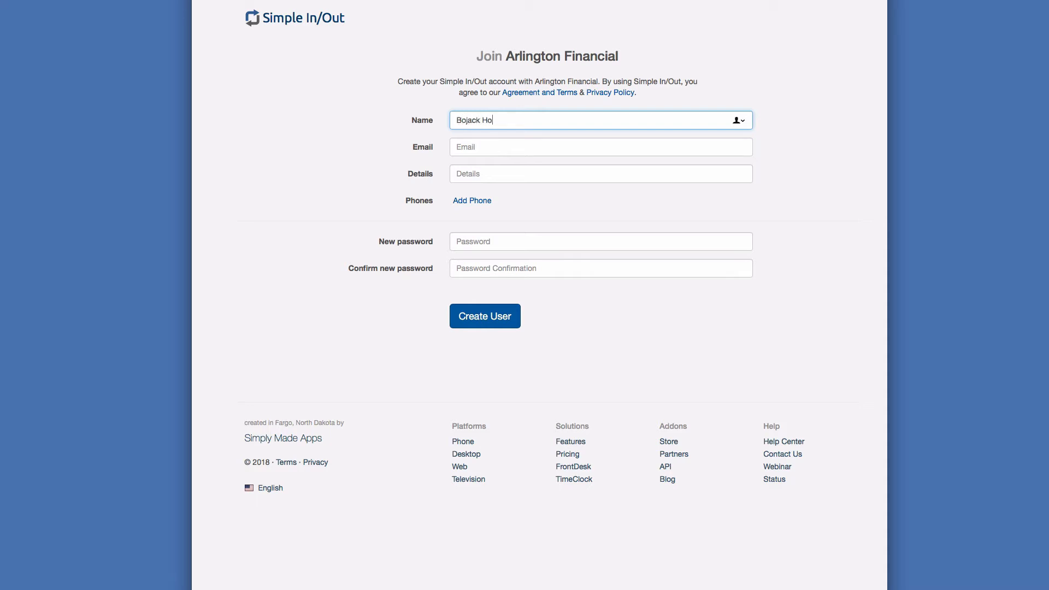
{"action": "left_click", "coordinate": [601, 147]}
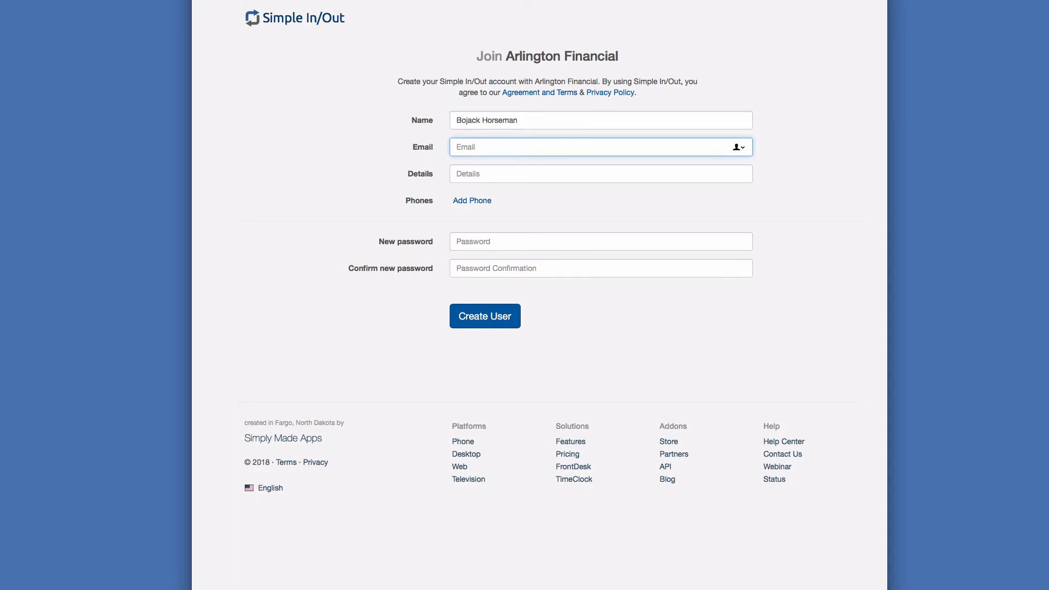
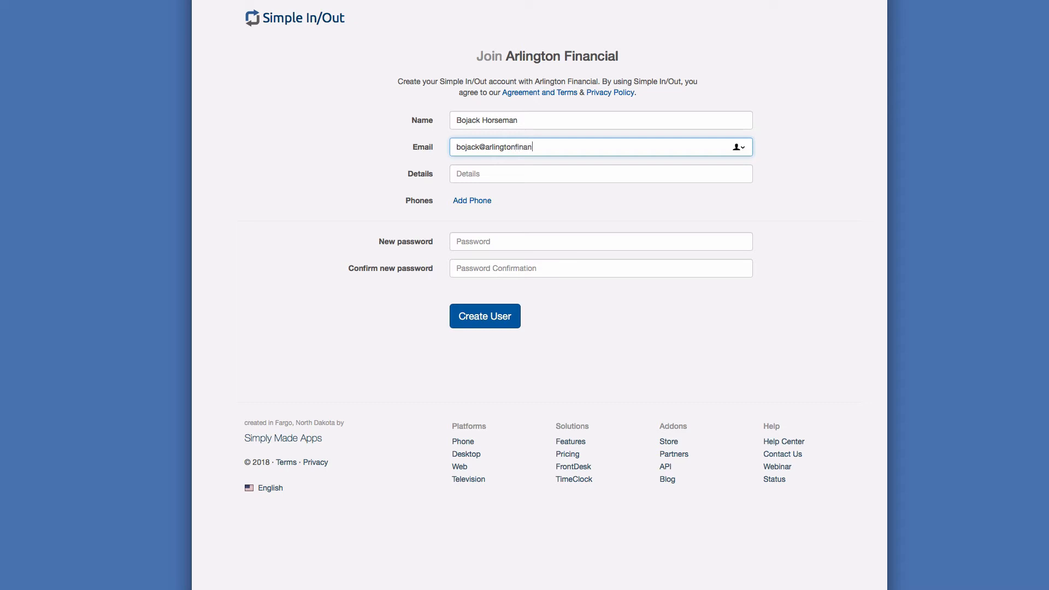
{"action": "left_click", "coordinate": [601, 173]}
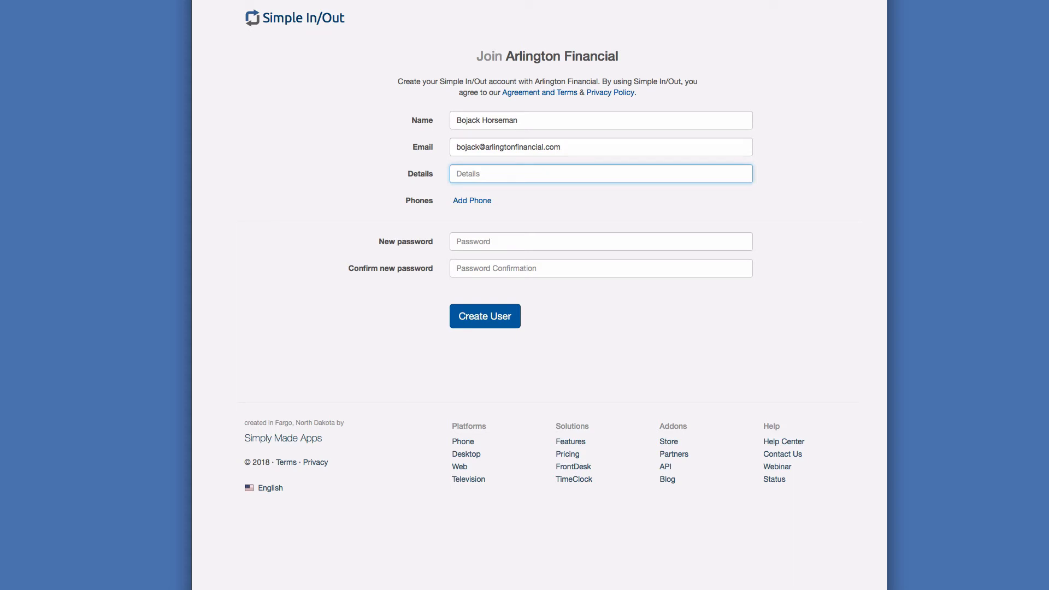
{"action": "type", "text": "Consultant"}
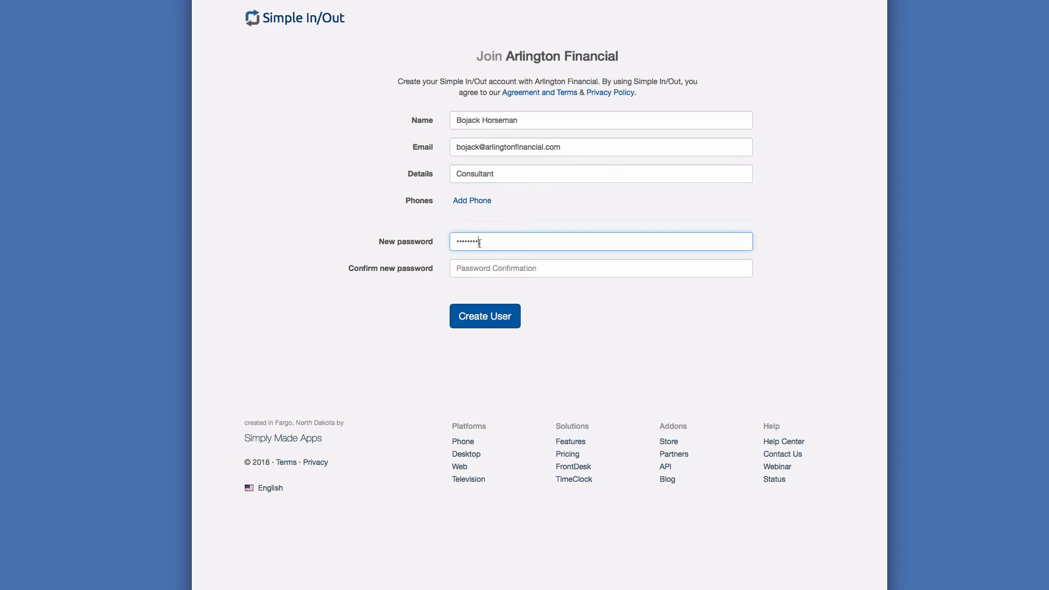
{"action": "type", "text": "••••••••"}
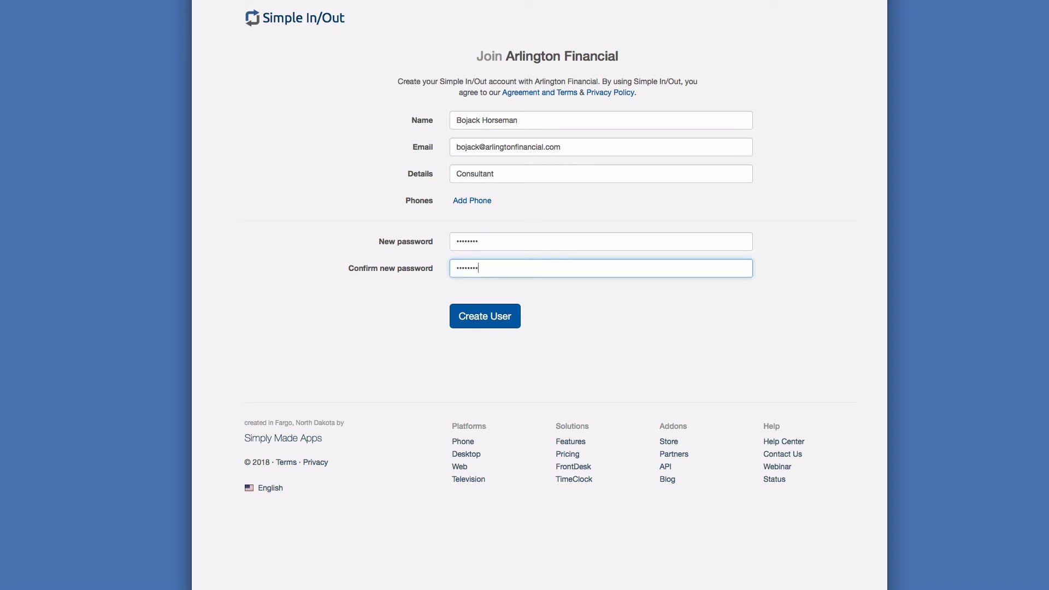
{"action": "left_click", "coordinate": [472, 201]}
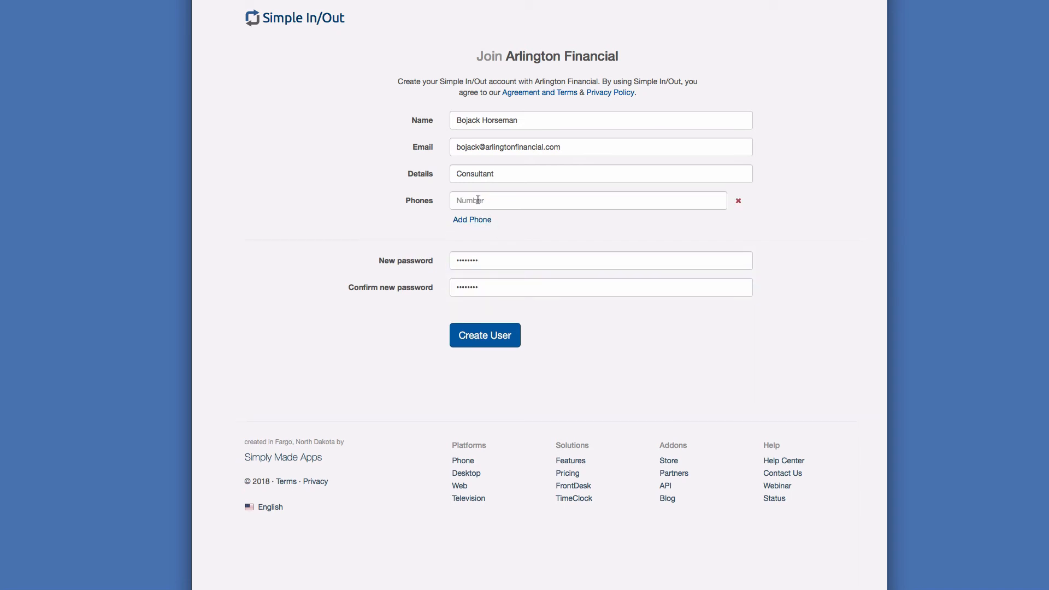
{"action": "type", "text": "1110"}
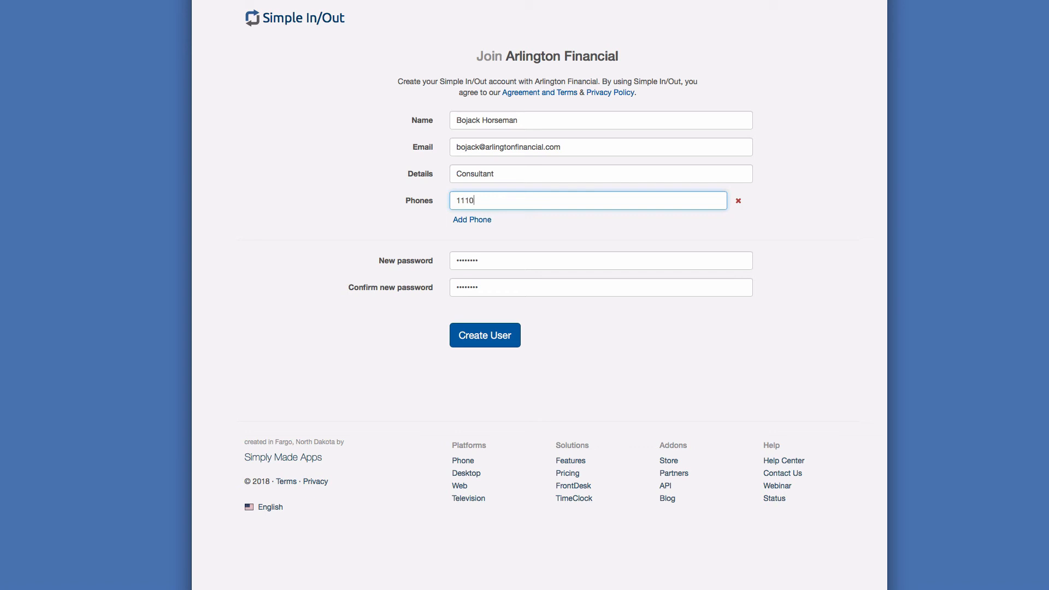
{"action": "type", "text": "111-222-3333"}
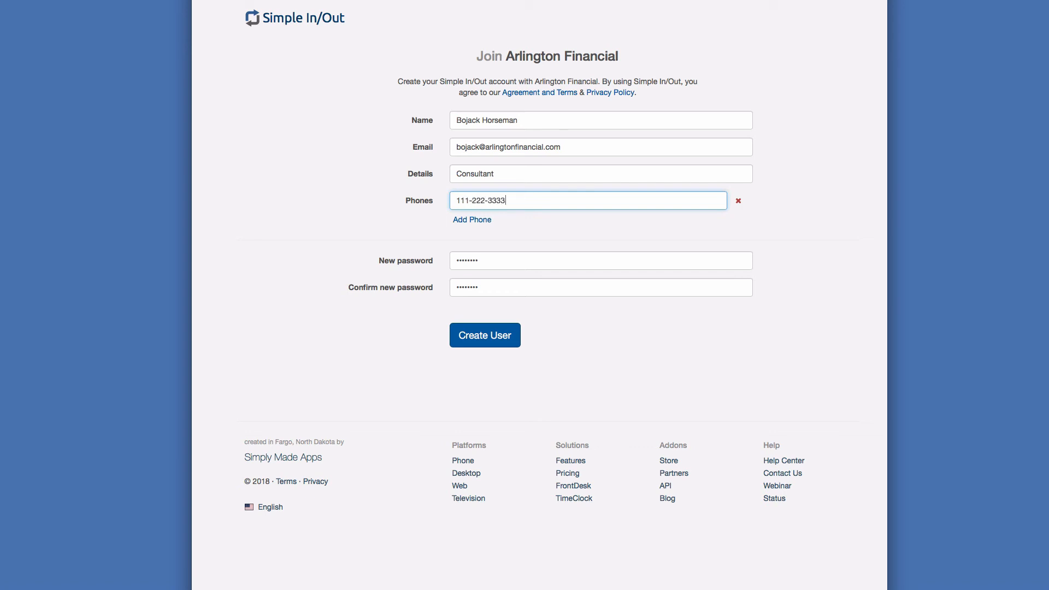
{"action": "left_click", "coordinate": [485, 335]}
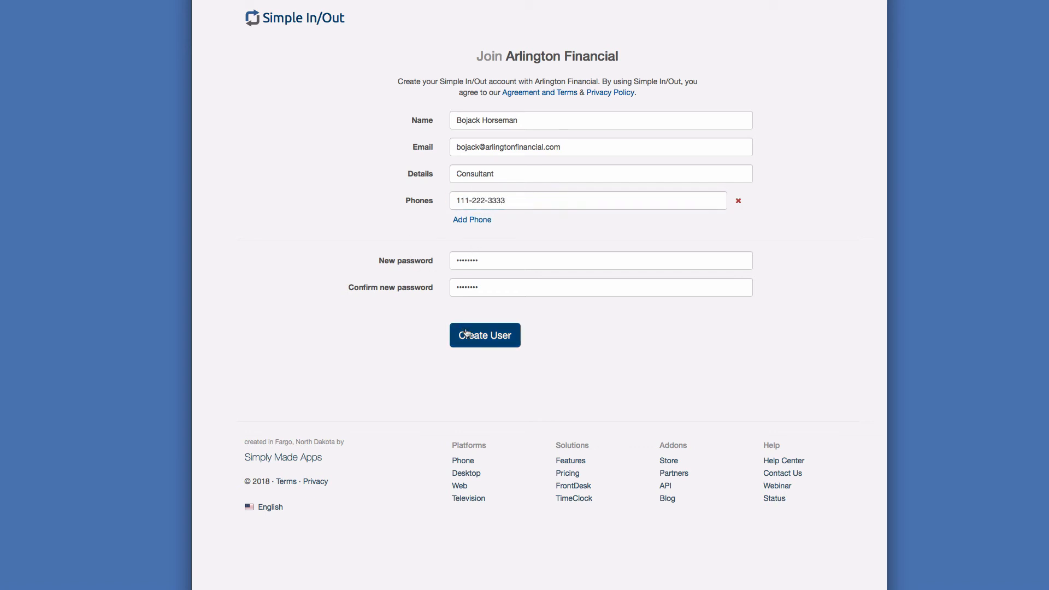
- Confirm Create User and decline the 1Password Save Login prompt with Not Now
{"action": "left_click", "coordinate": [485, 336]}
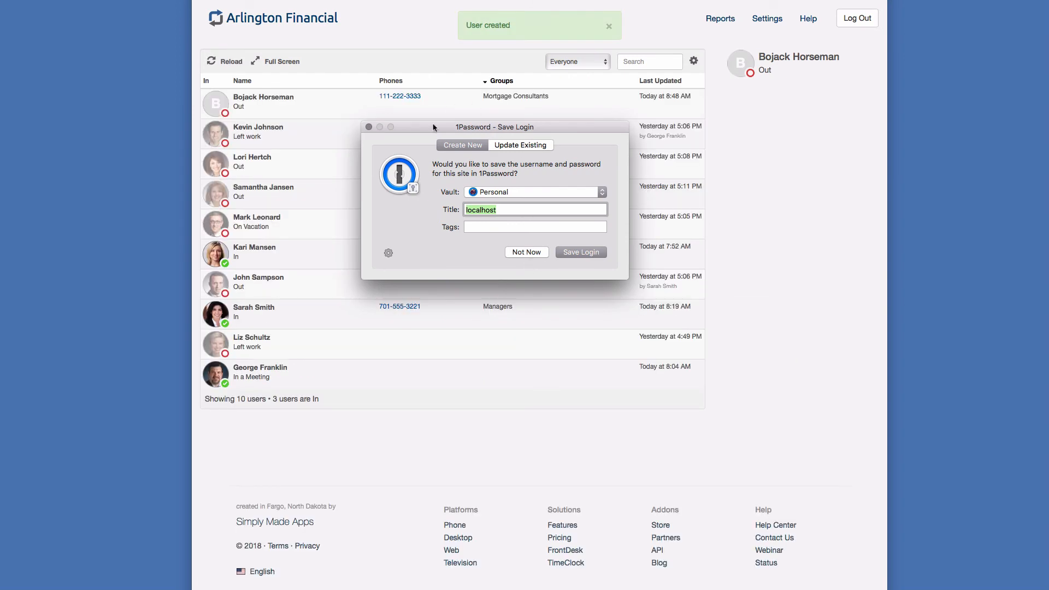
{"action": "left_click", "coordinate": [525, 251]}
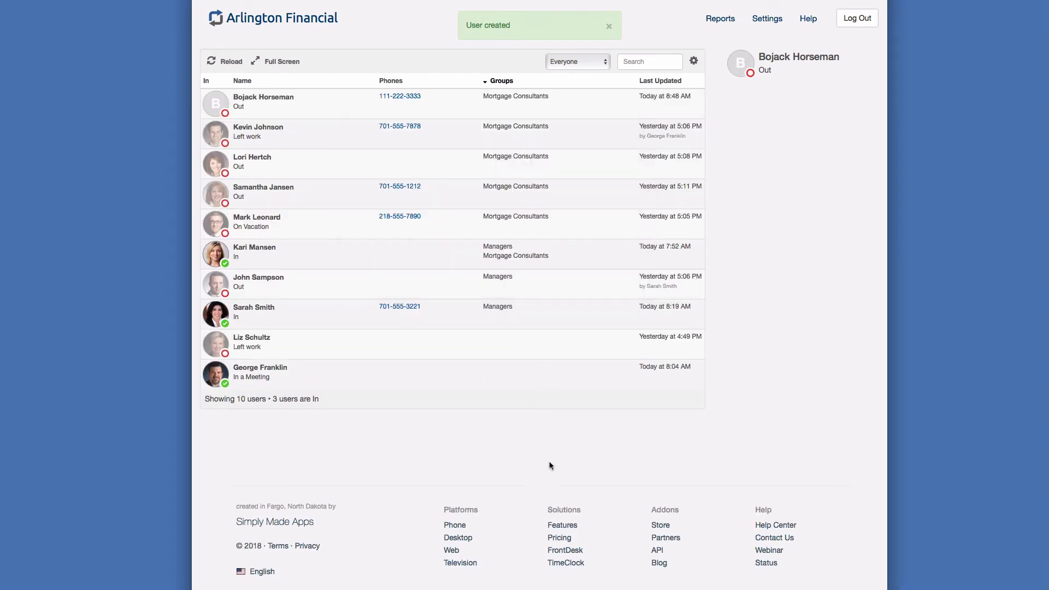
{"action": "mouse_move", "coordinate": [547, 448]}
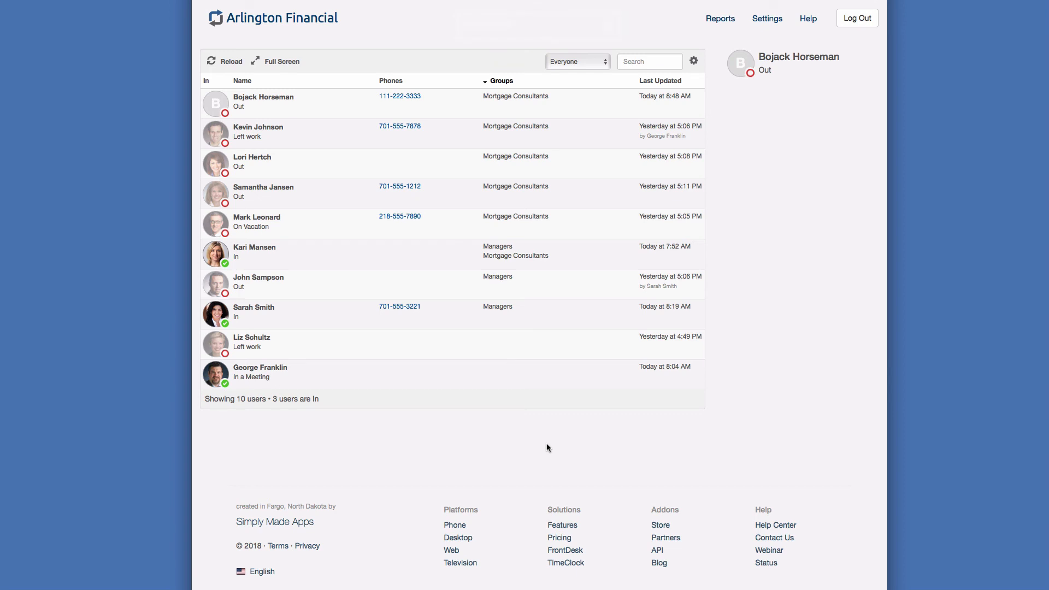
{"action": "mouse_move", "coordinate": [762, 151]}
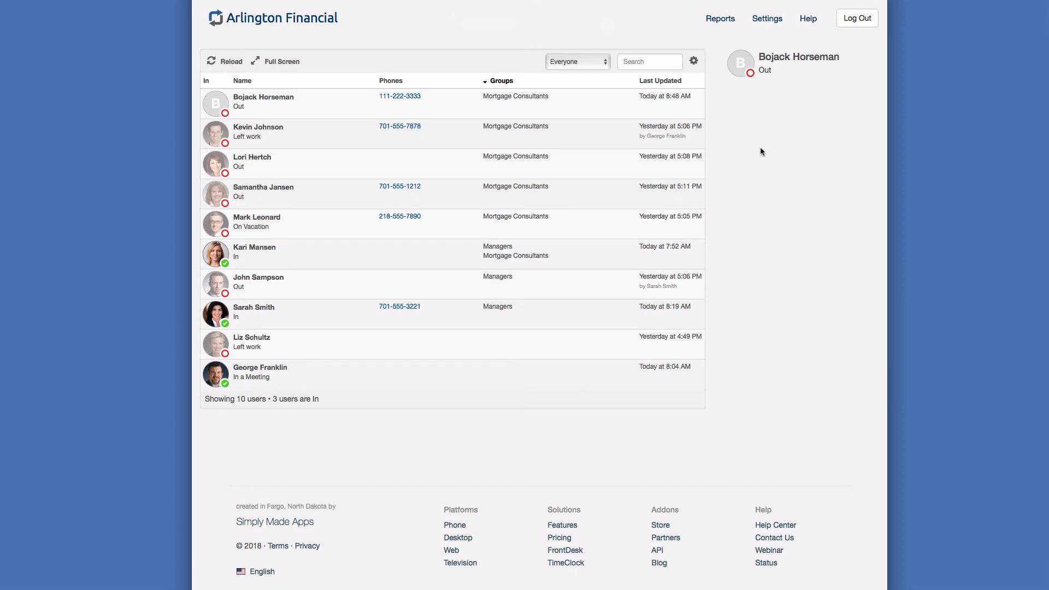
{"action": "mouse_move", "coordinate": [807, 365]}
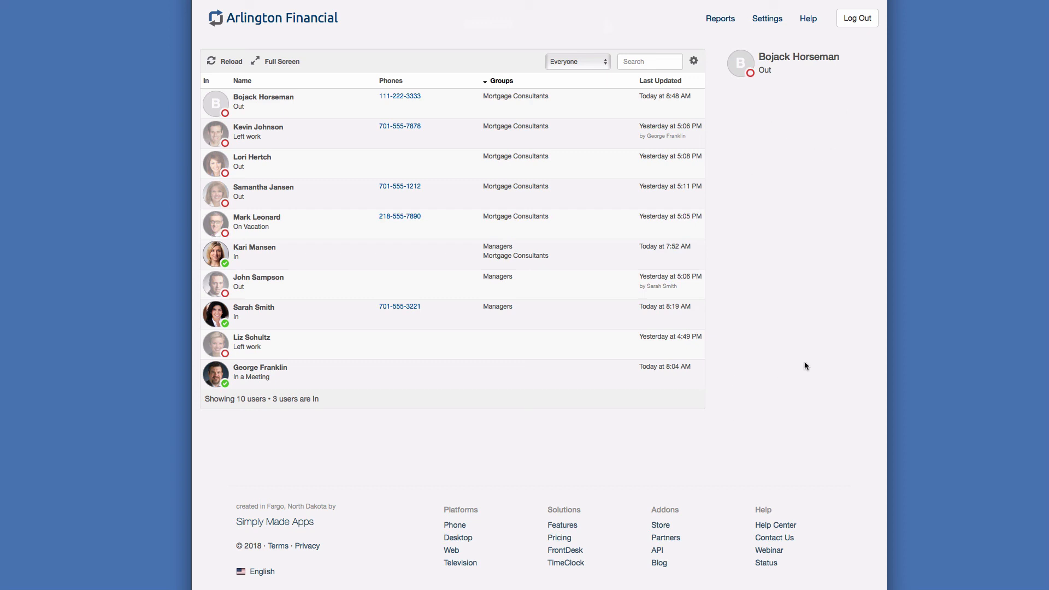
{"action": "mouse_move", "coordinate": [396, 81]}
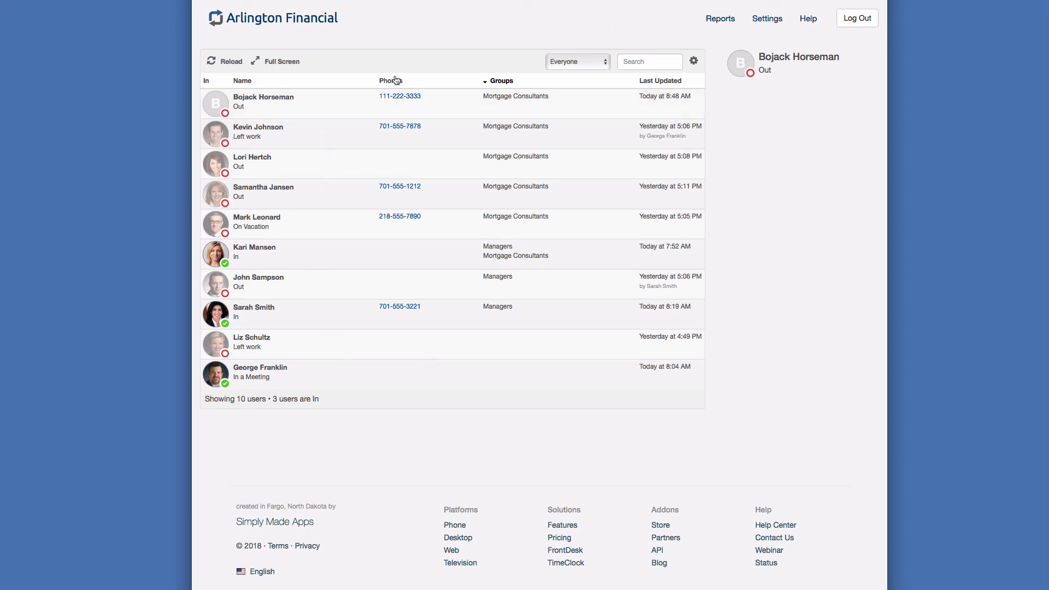
{"action": "mouse_move", "coordinate": [599, 30]}
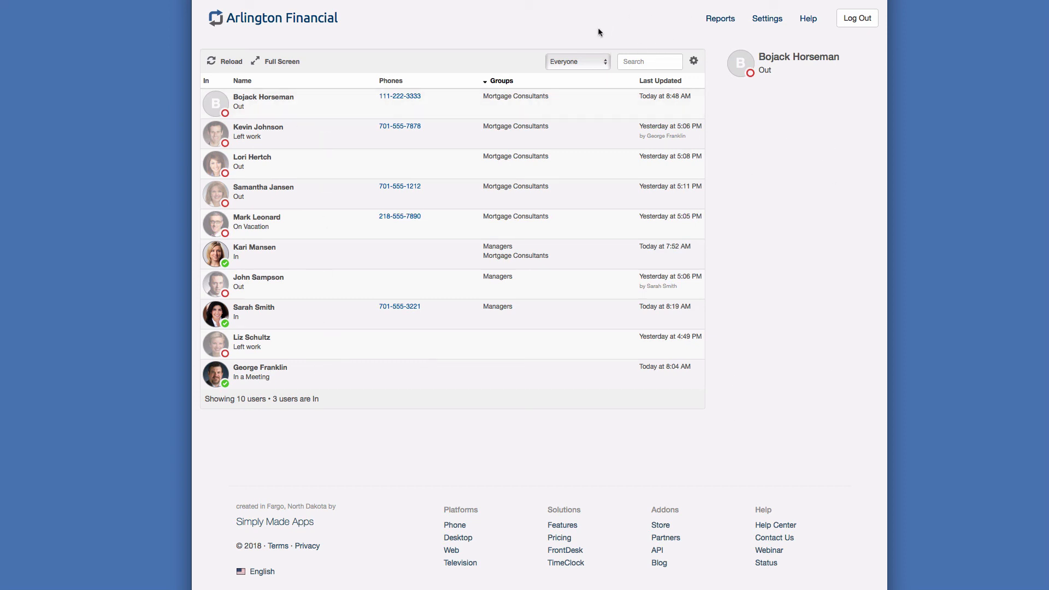
{"action": "mouse_move", "coordinate": [669, 370]}
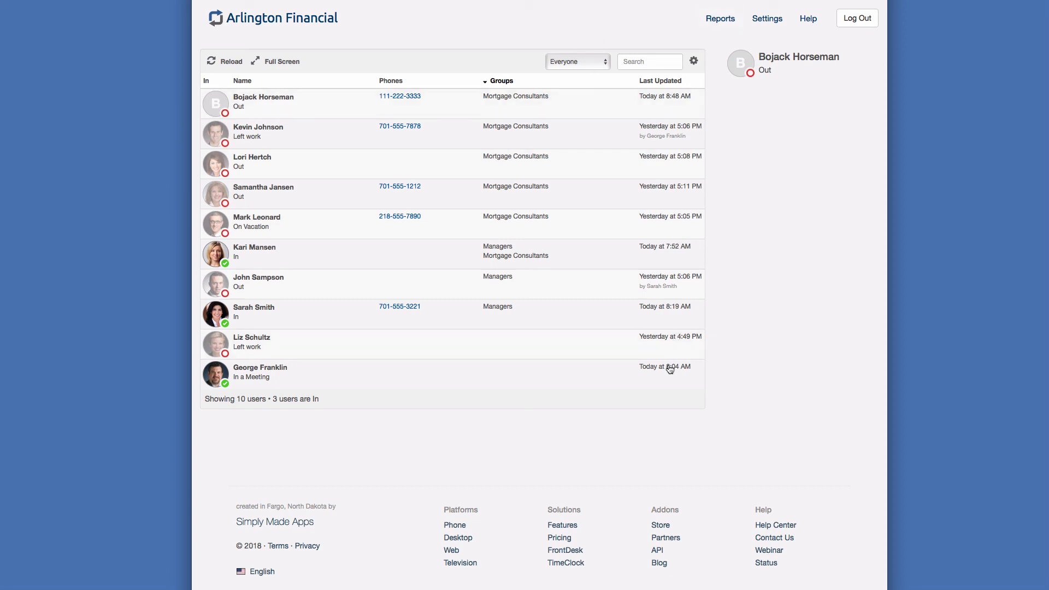